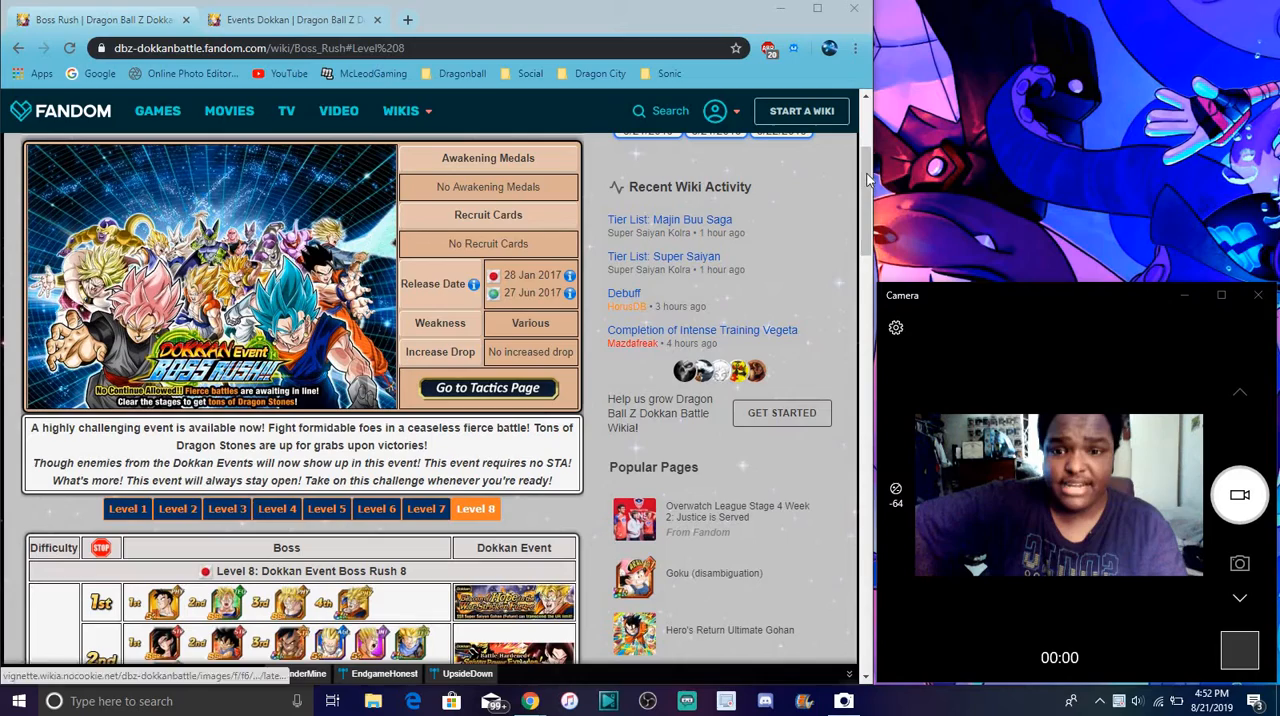
Scroll through Boss Rush Level 8's bosses, Additional Information and mission rewards, then back up.
{"action": "scroll", "scroll_direction": "down", "scroll_amount": 3}
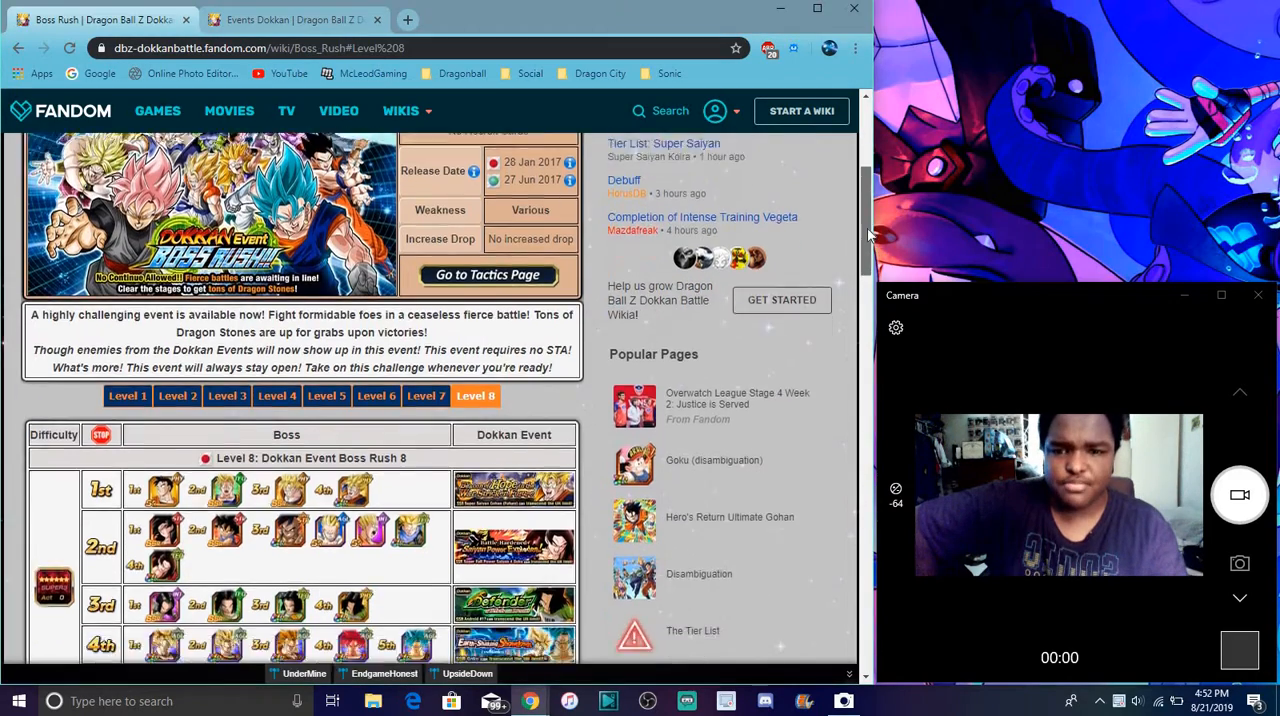
{"action": "scroll", "scroll_direction": "down", "scroll_amount": 3}
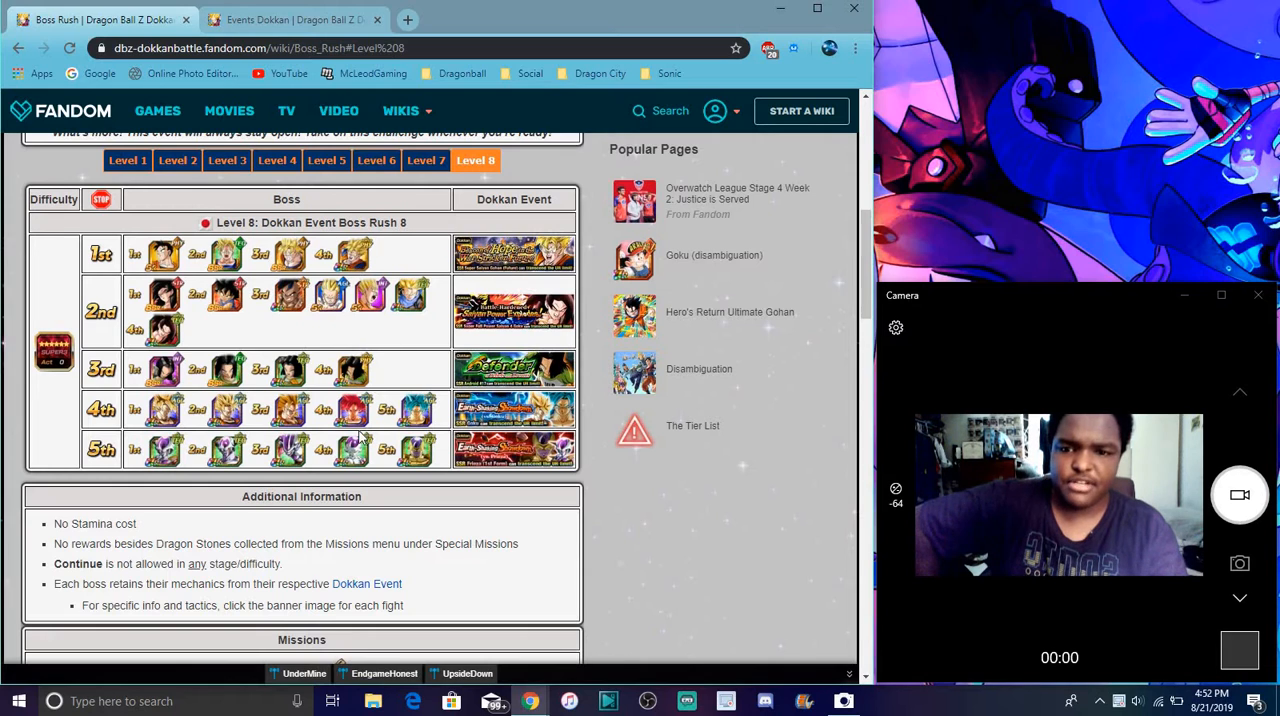
{"action": "mouse_move", "coordinate": [441, 205]}
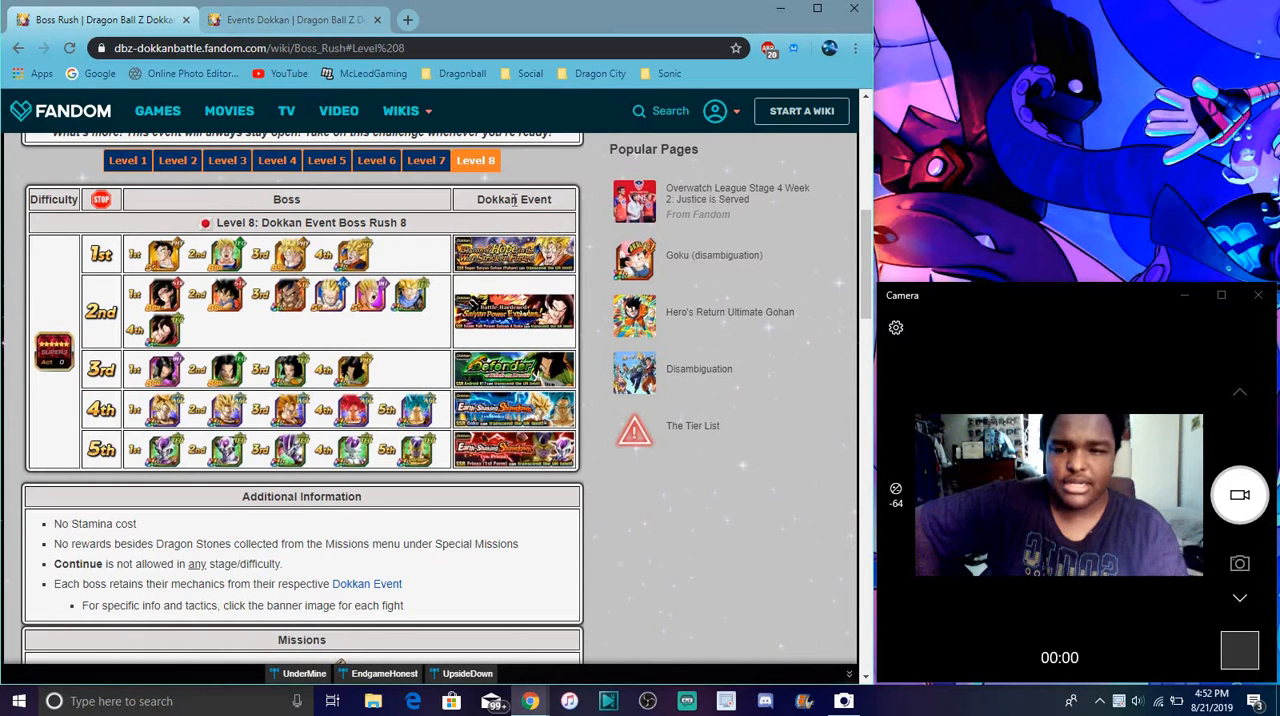
{"action": "mouse_move", "coordinate": [572, 186]}
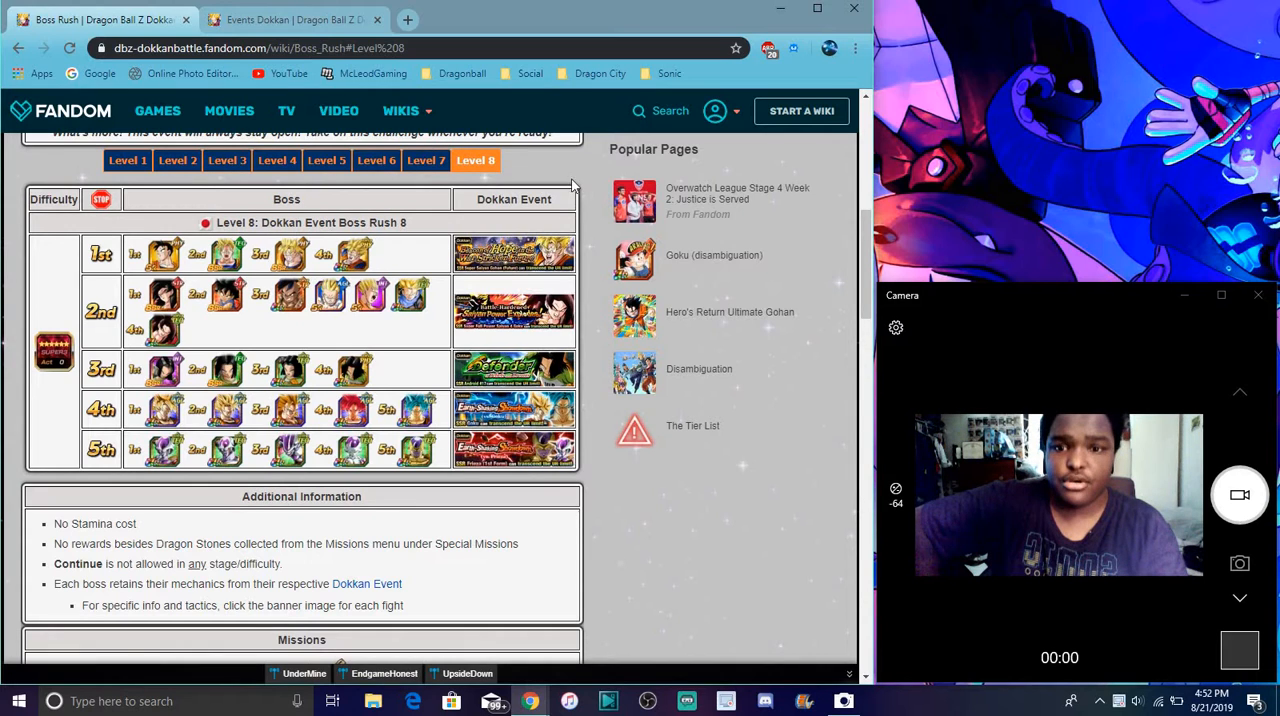
{"action": "mouse_move", "coordinate": [525, 147]}
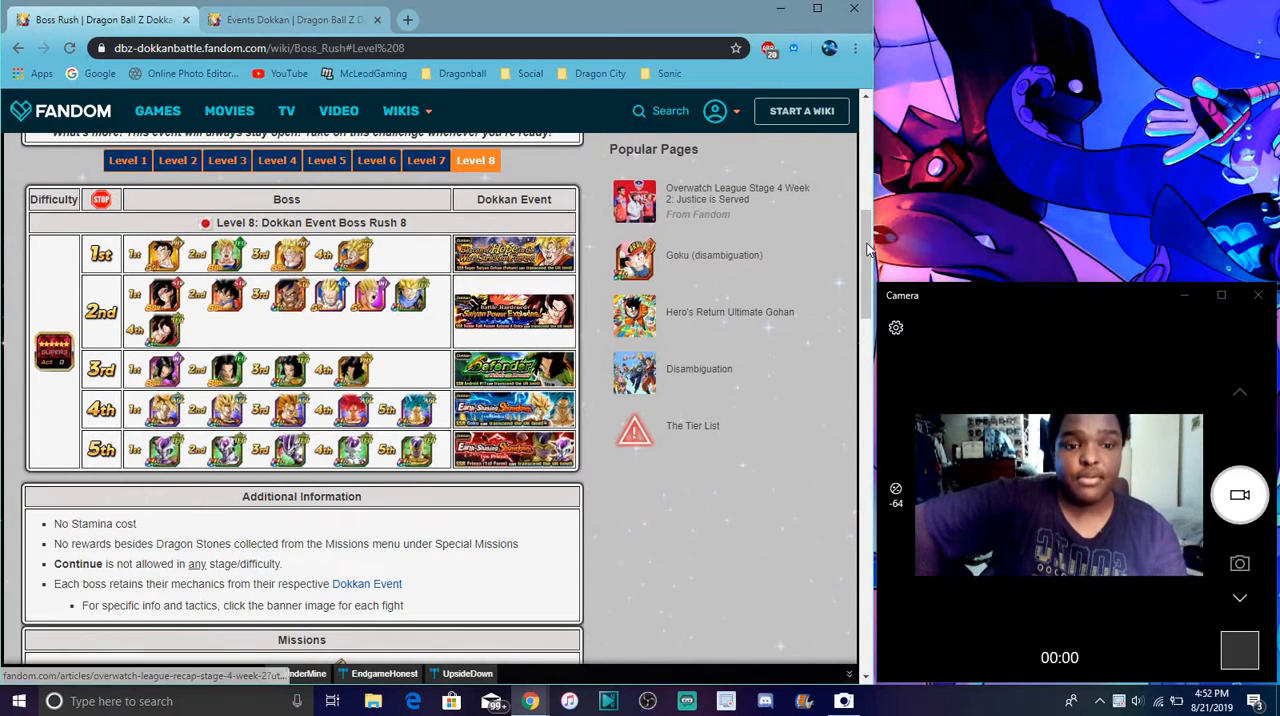
{"action": "scroll", "scroll_direction": "down", "scroll_amount": 3}
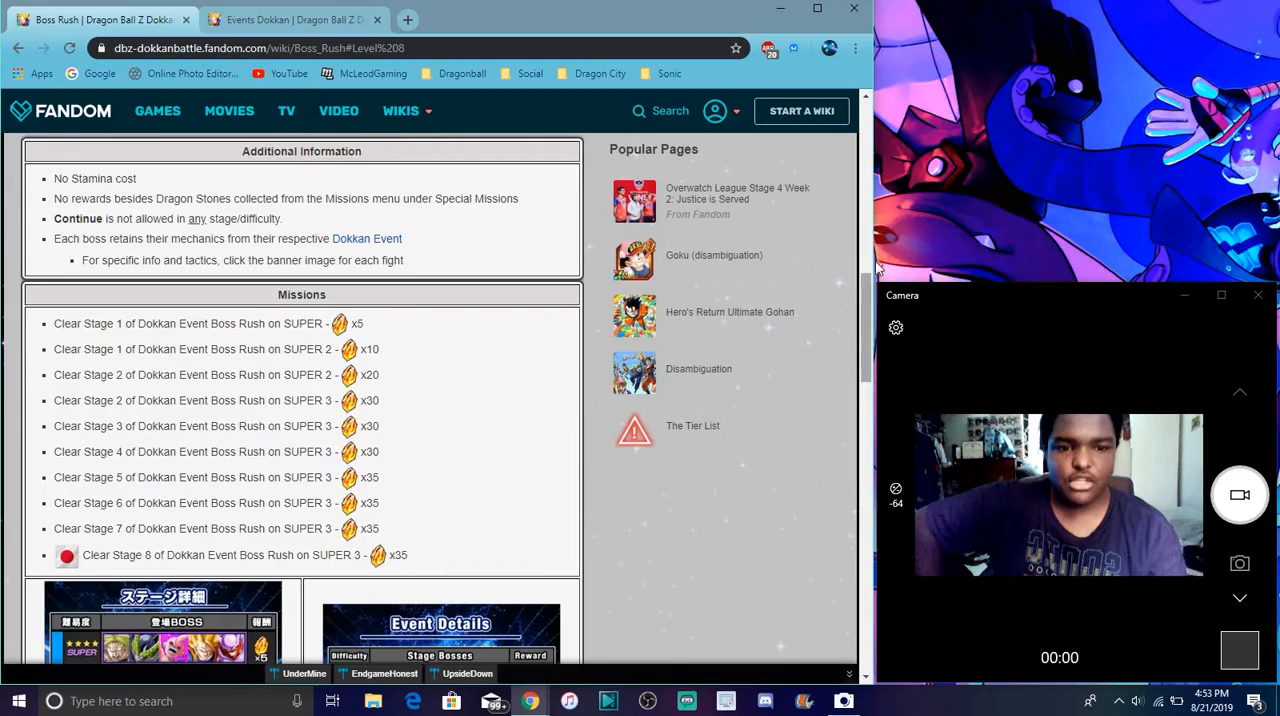
{"action": "scroll", "scroll_direction": "up", "scroll_amount": 3}
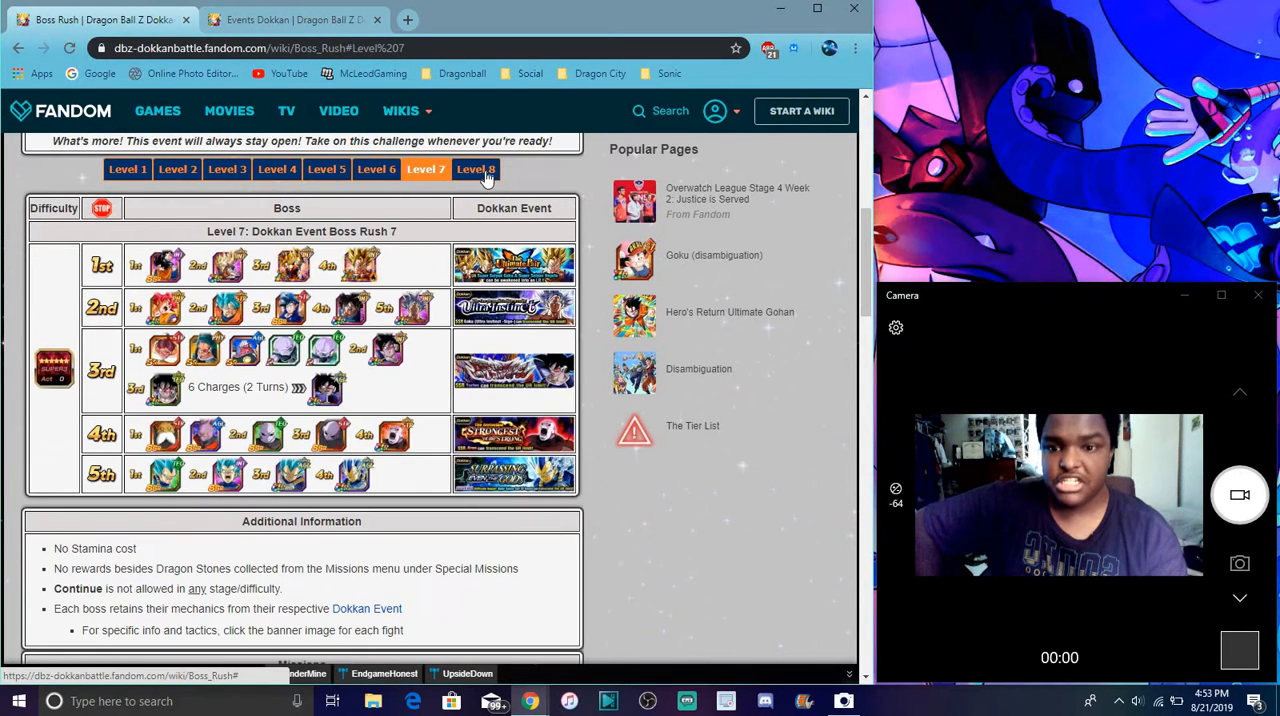
Switch the Boss Rush tabber back to Level 8's five-stage boss lineup.
{"action": "left_click", "coordinate": [476, 169]}
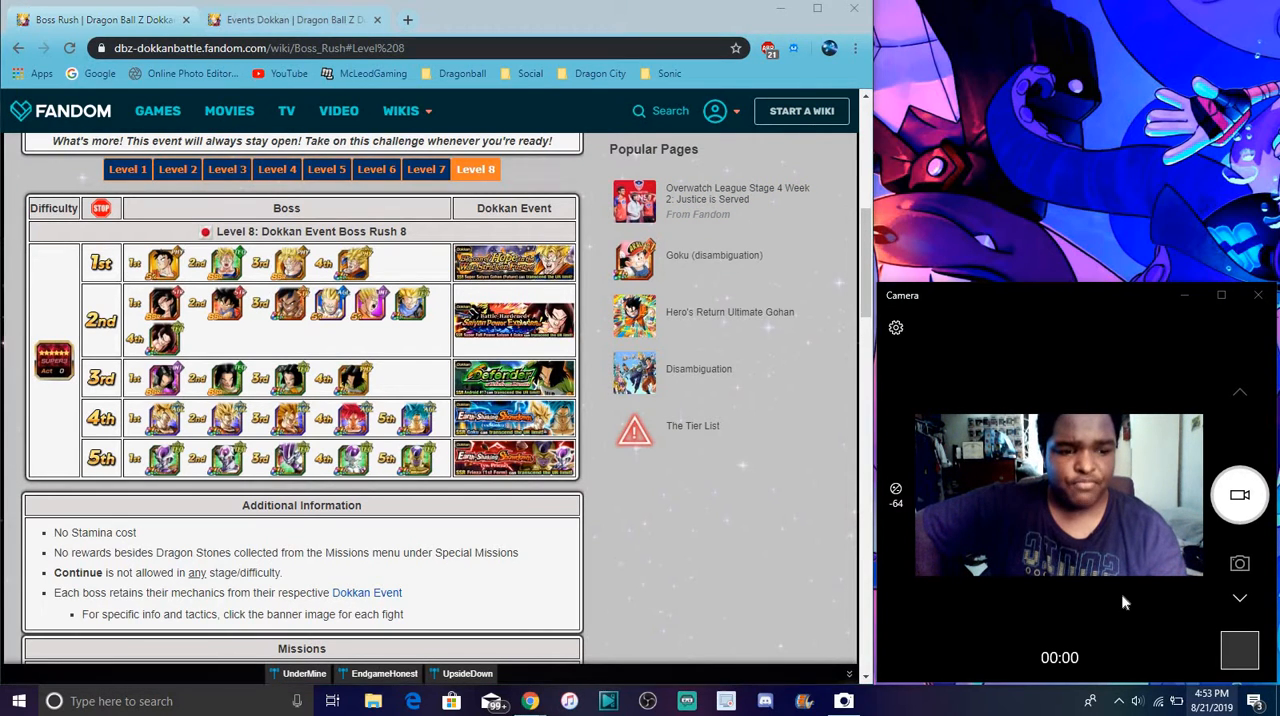
{"action": "left_click", "coordinate": [1213, 699]}
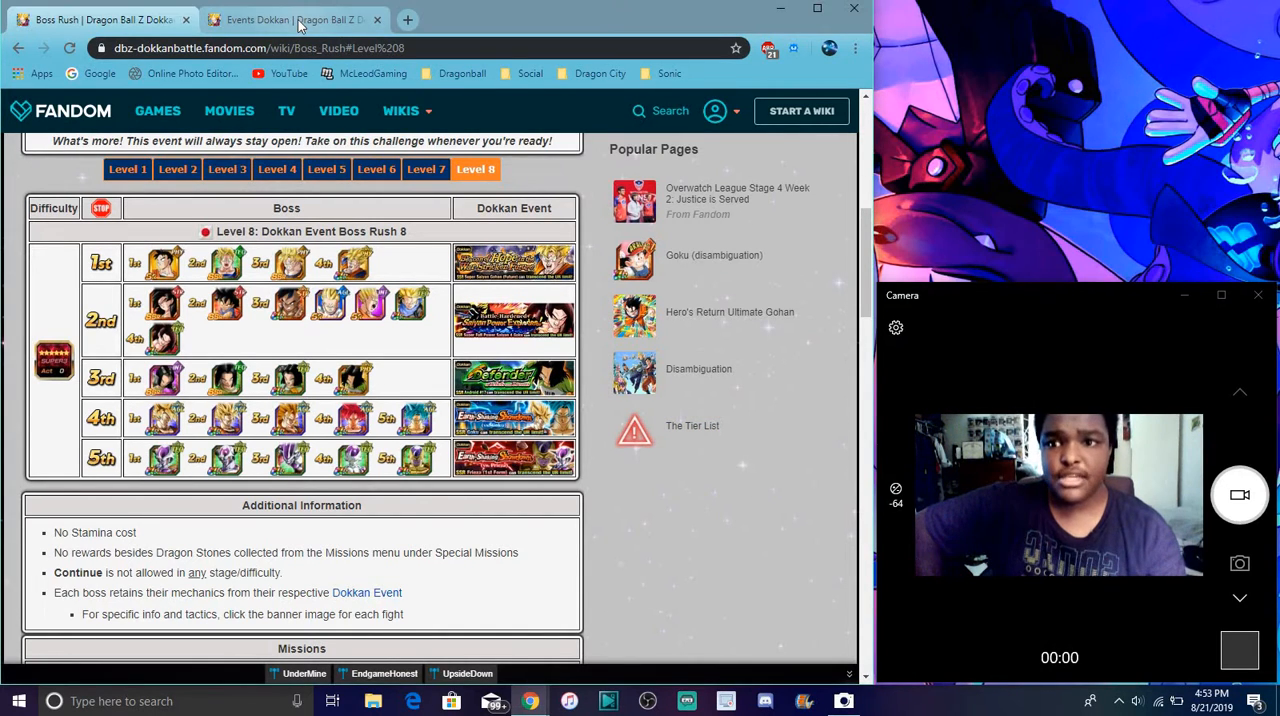
Go to the Events Dokkan page and scroll down the Global event banners.
{"action": "left_click", "coordinate": [295, 18]}
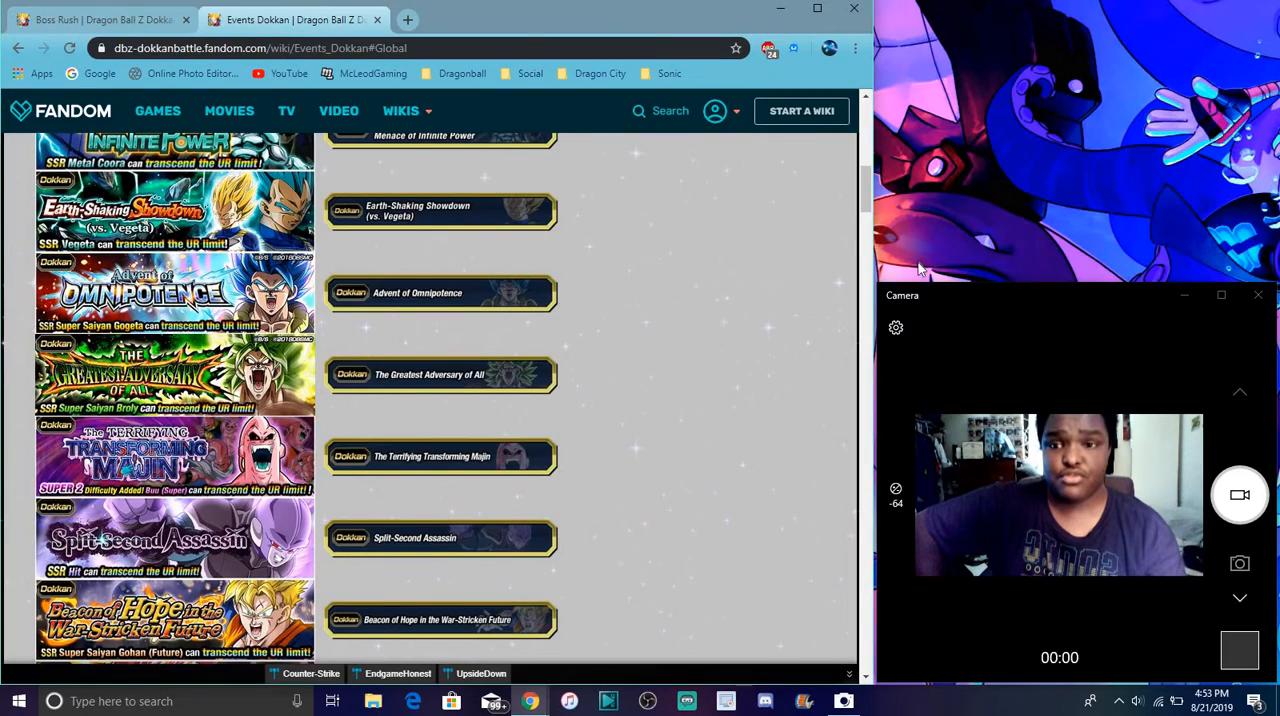
{"action": "scroll", "scroll_direction": "down", "scroll_amount": 3}
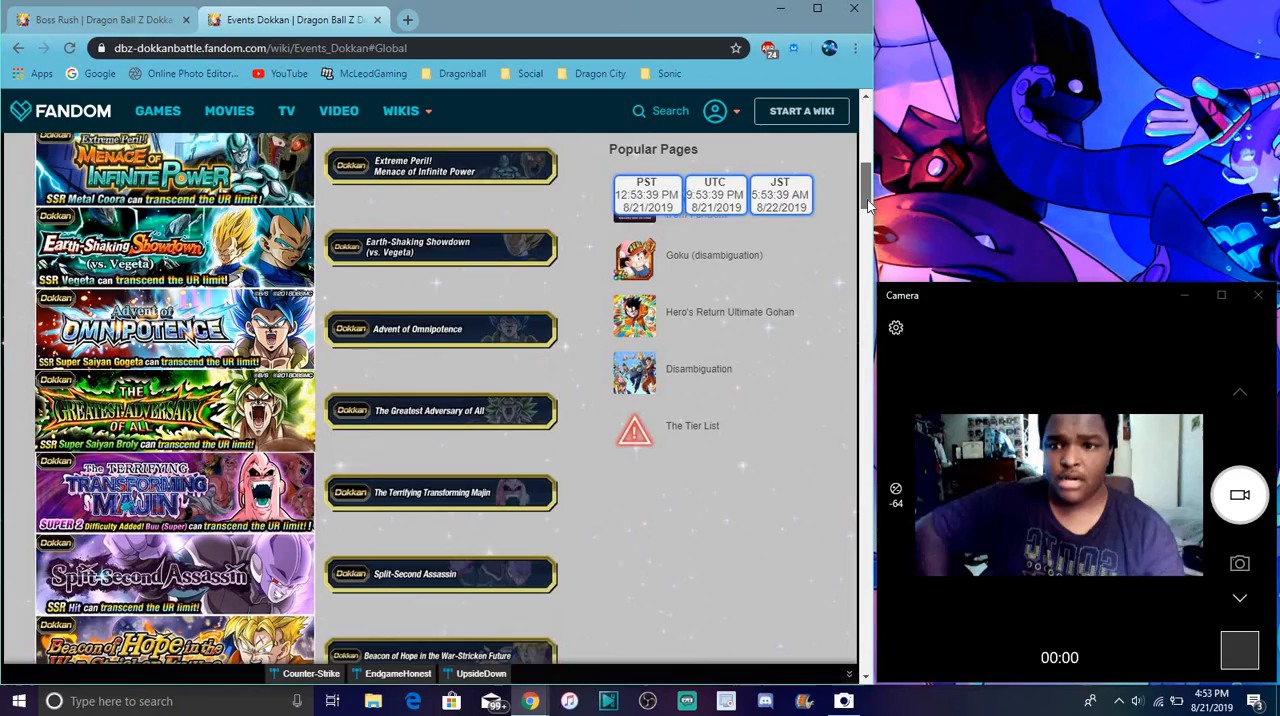
{"action": "scroll", "scroll_direction": "down", "scroll_amount": 3}
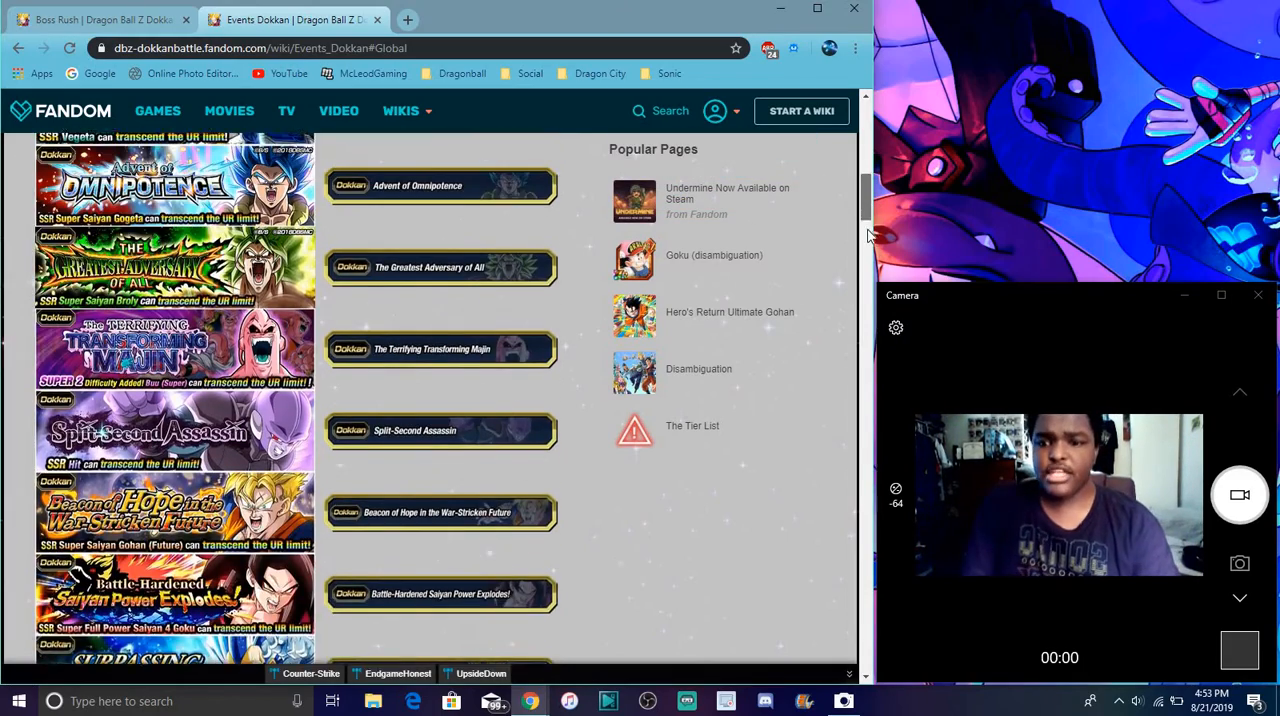
{"action": "scroll", "scroll_direction": "down", "scroll_amount": 3}
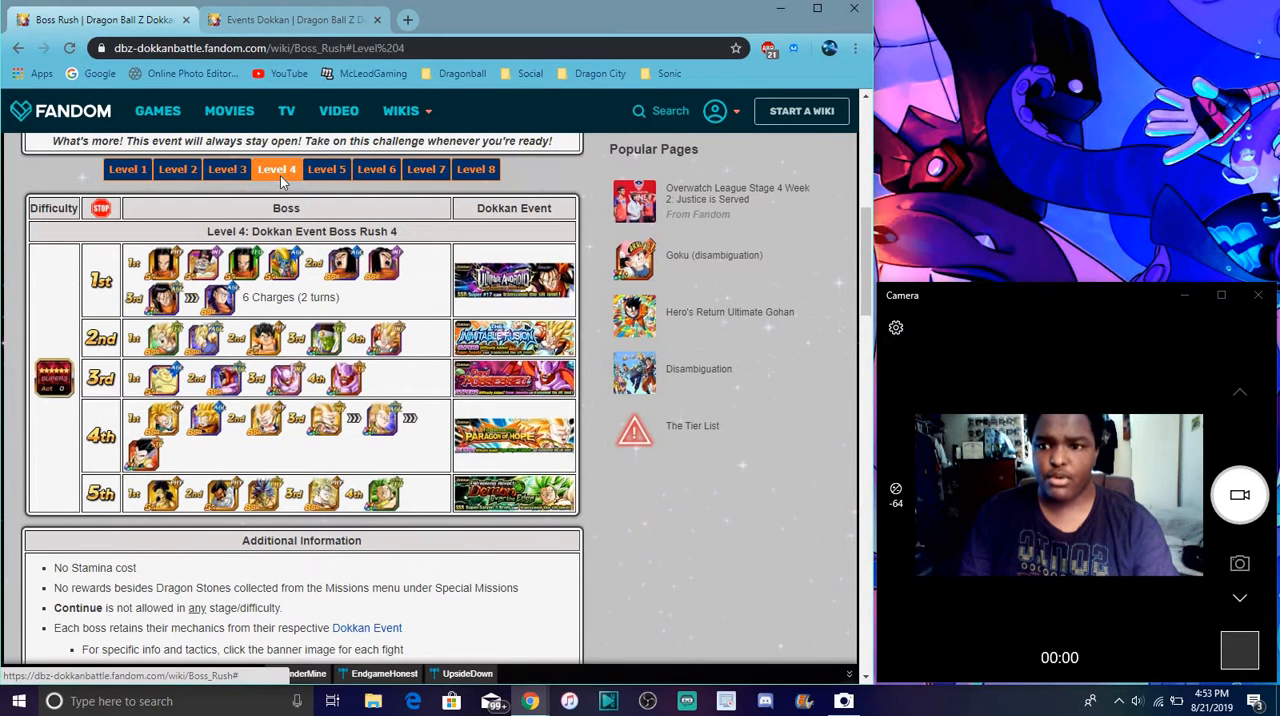
Browse the Boss Rush Level 3 and Level 2 lineups, then return to Level 8.
{"action": "left_click", "coordinate": [227, 168]}
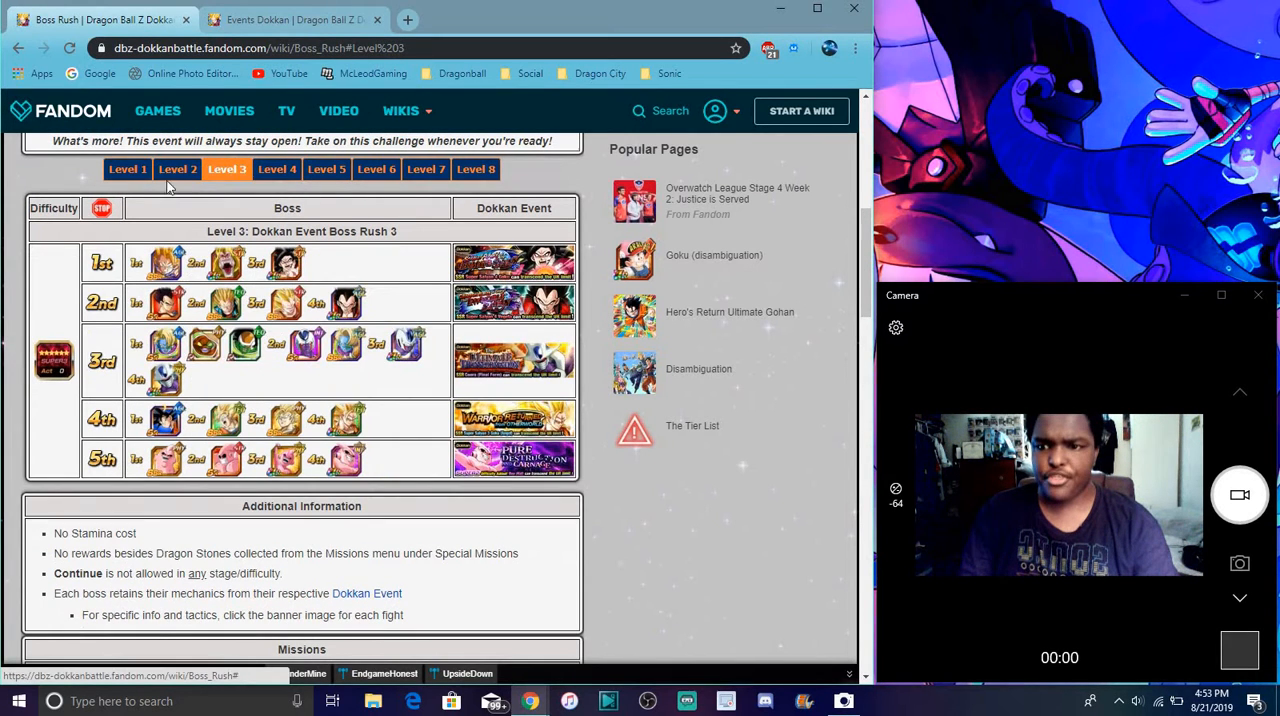
{"action": "left_click", "coordinate": [177, 169]}
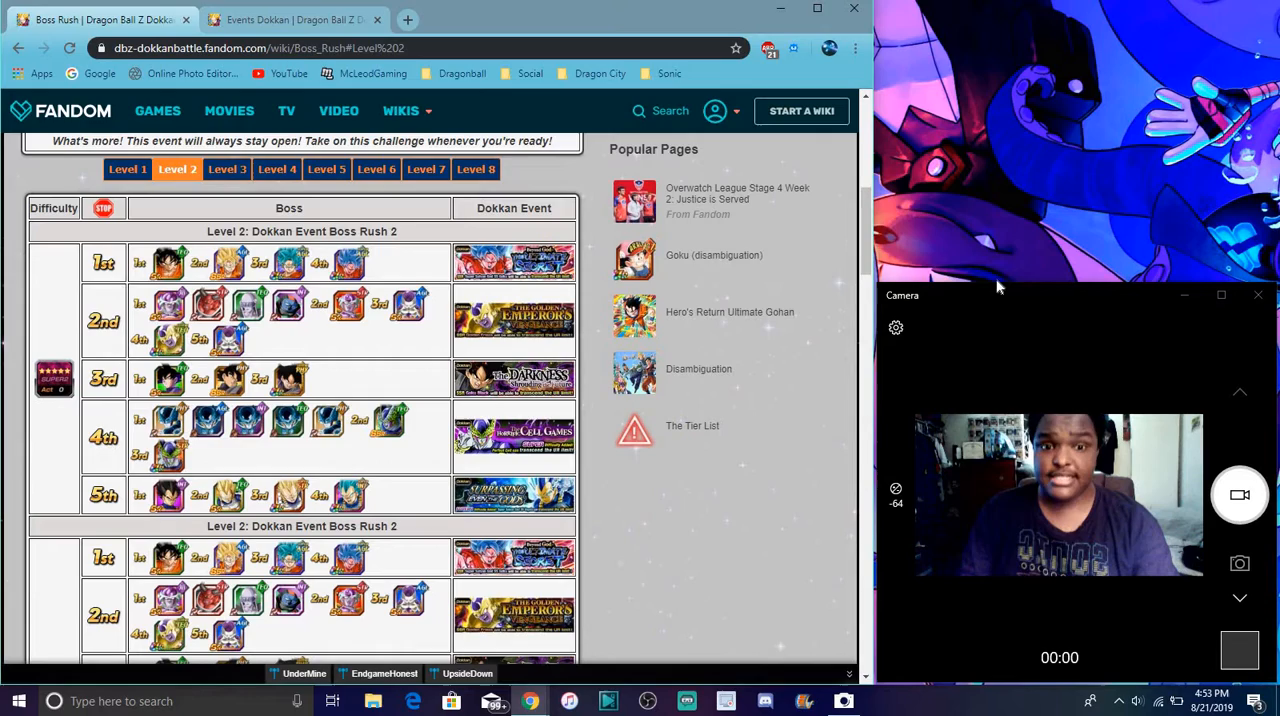
{"action": "scroll", "scroll_direction": "down", "scroll_amount": 3}
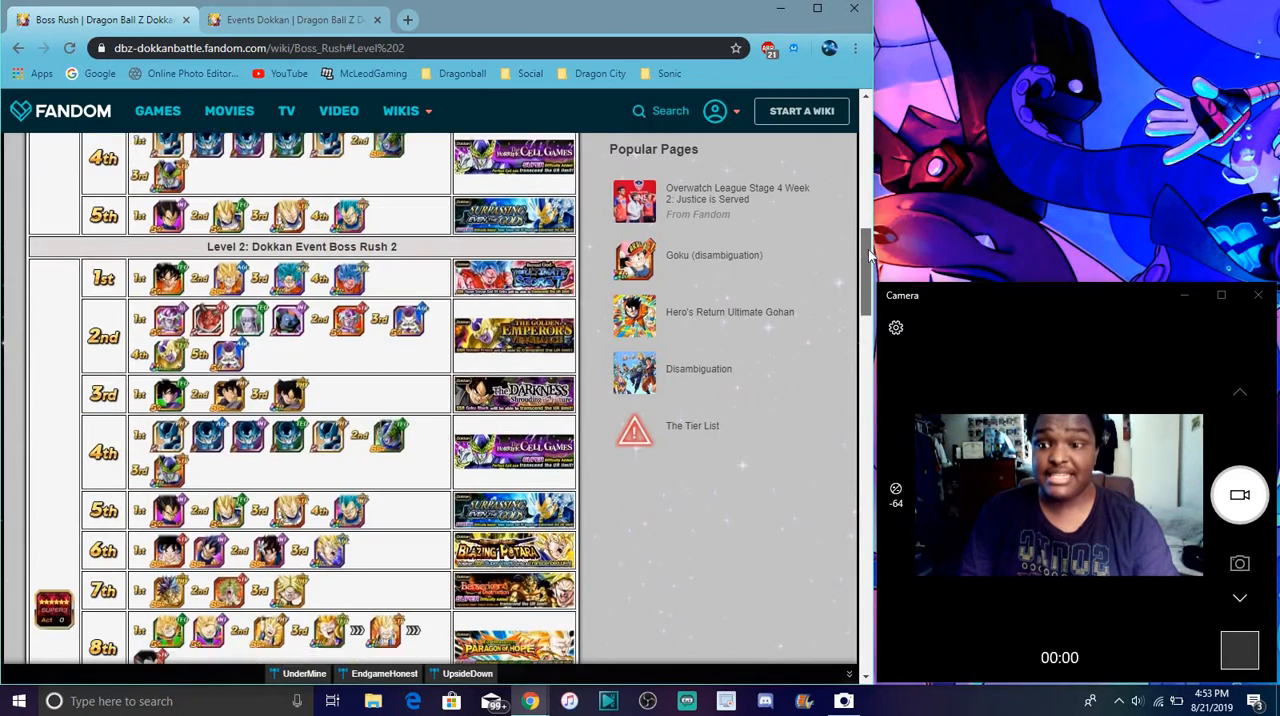
{"action": "scroll", "scroll_direction": "down", "scroll_amount": 3}
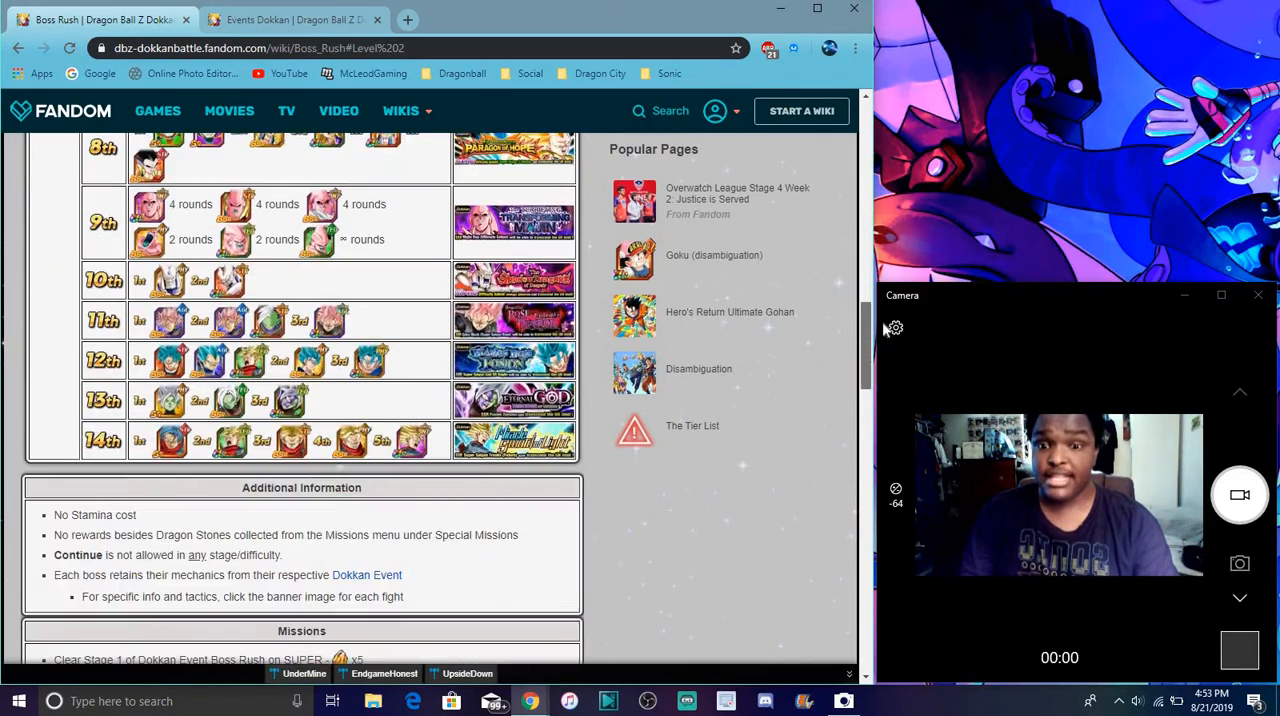
{"action": "scroll", "scroll_direction": "down", "scroll_amount": 3}
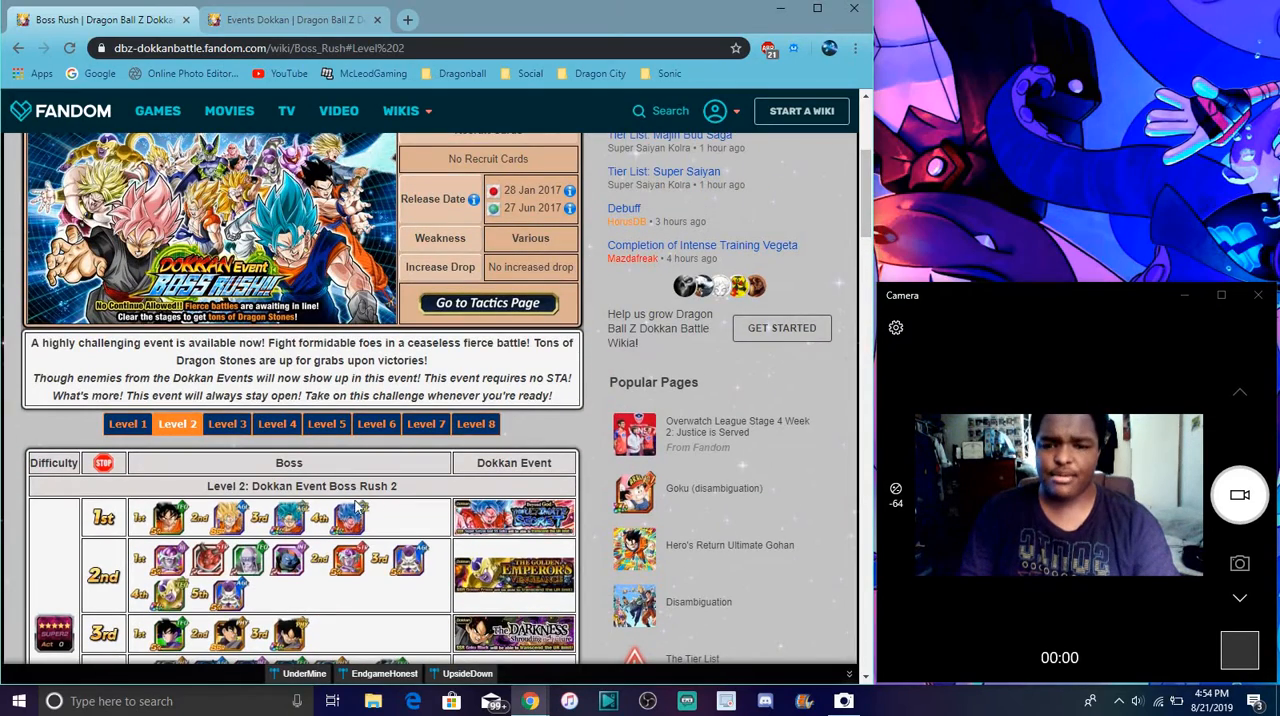
{"action": "left_click", "coordinate": [476, 424]}
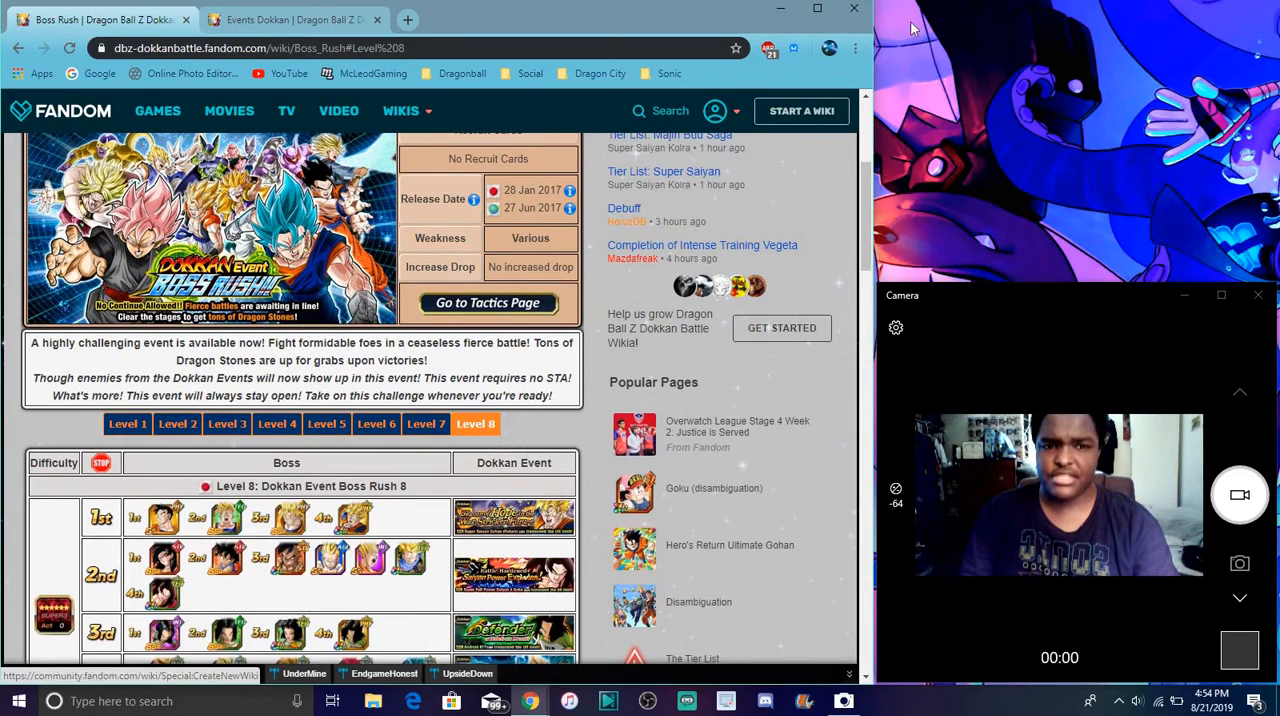
{"action": "scroll", "scroll_direction": "down", "scroll_amount": 3}
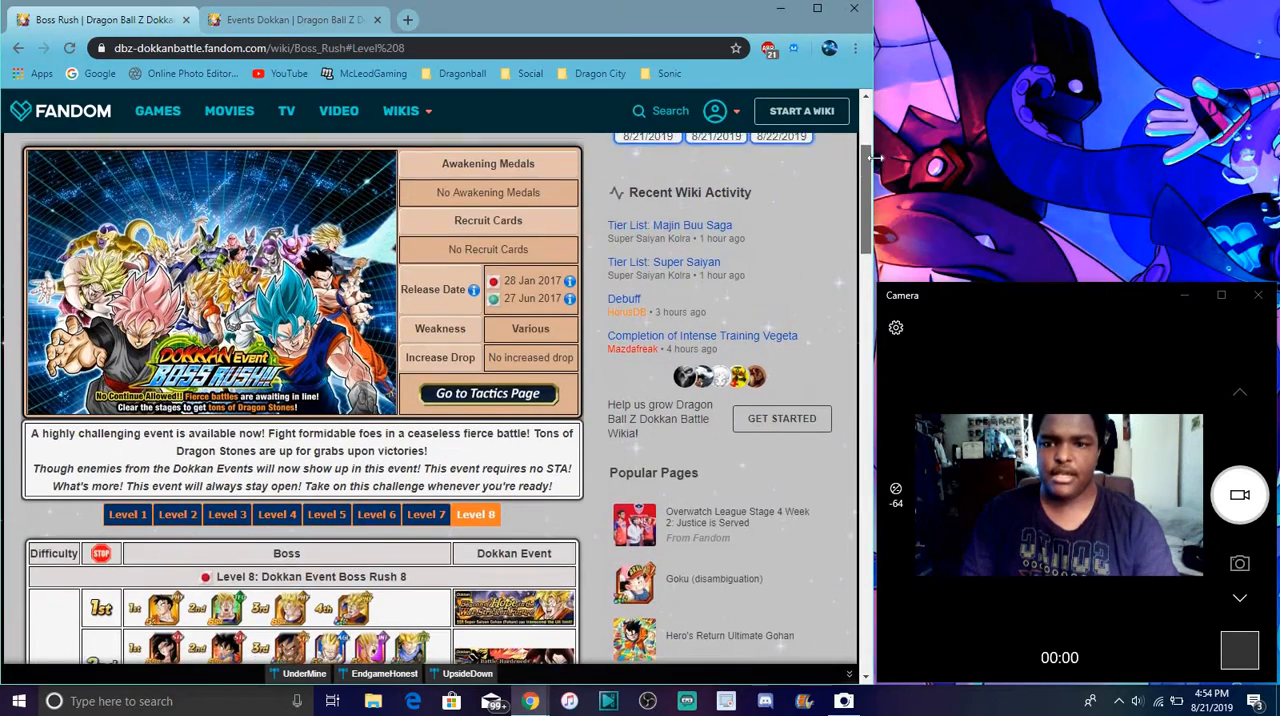
Scroll around the Level 8 boss table, then switch to the Events Dokkan Global list.
{"action": "left_click", "coordinate": [290, 17]}
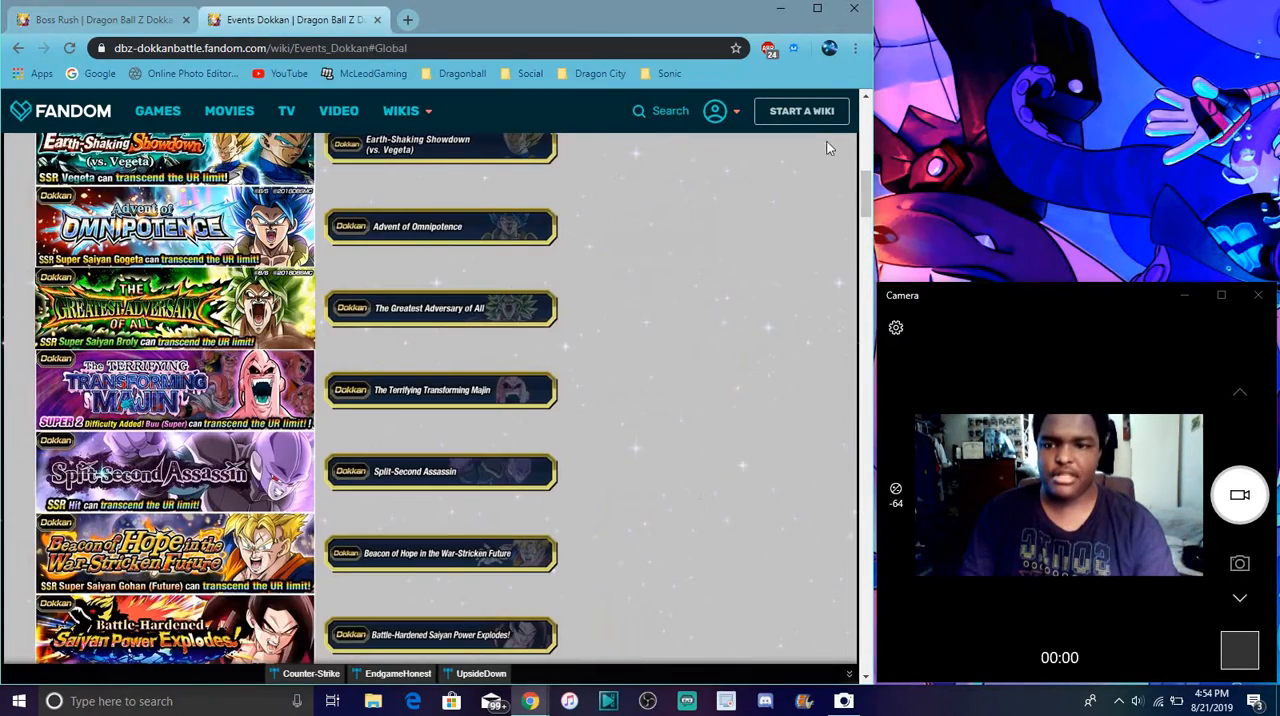
{"action": "scroll", "scroll_direction": "down", "scroll_amount": 3}
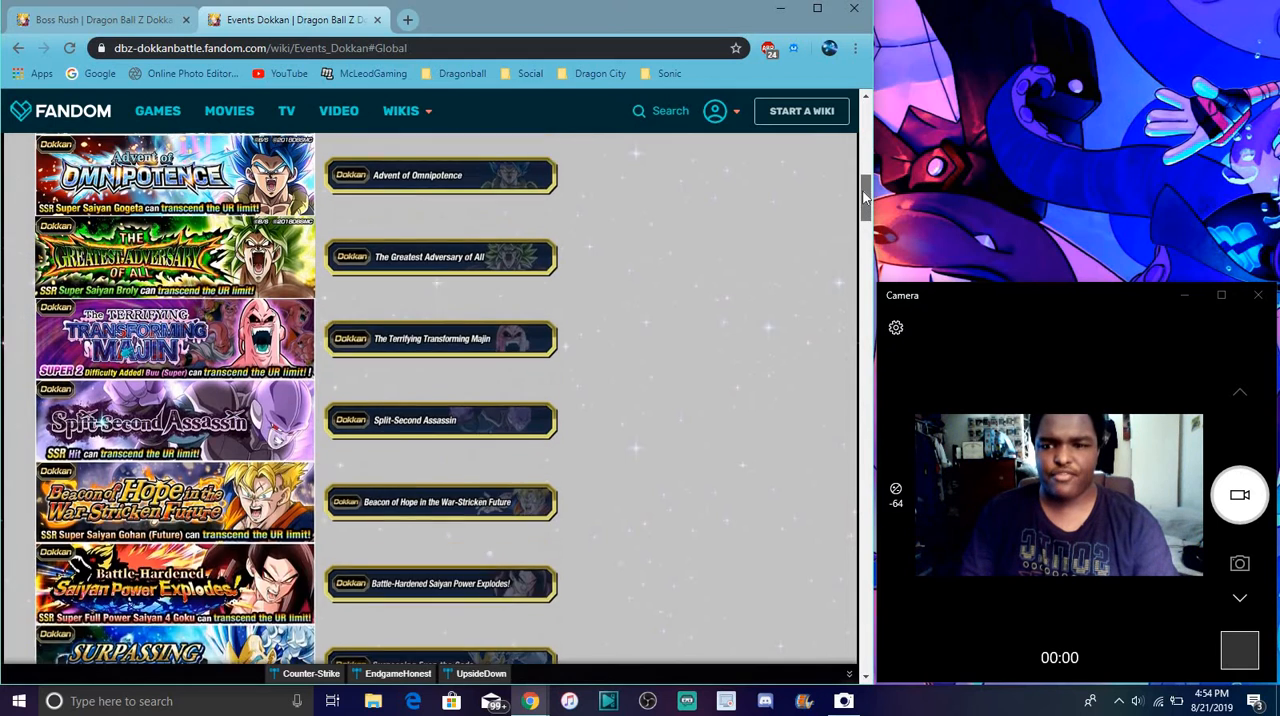
{"action": "scroll", "scroll_direction": "up", "scroll_amount": 3}
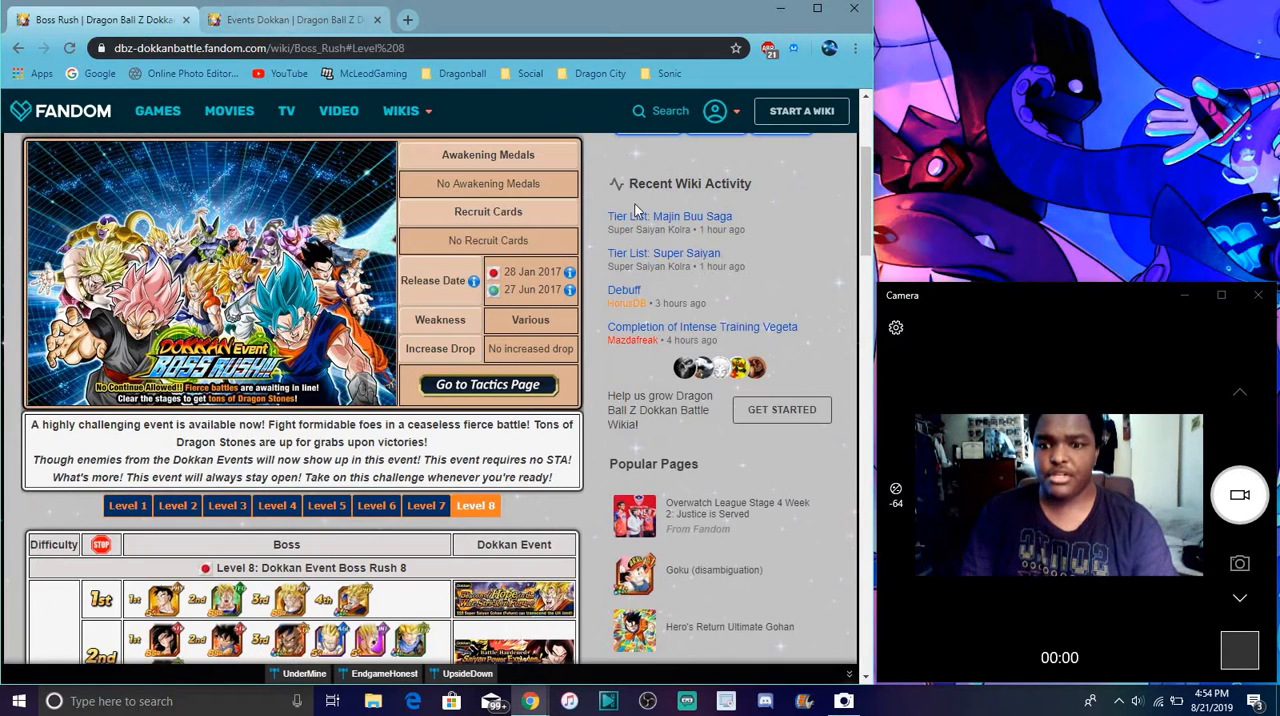
{"action": "scroll", "scroll_direction": "down", "scroll_amount": 3}
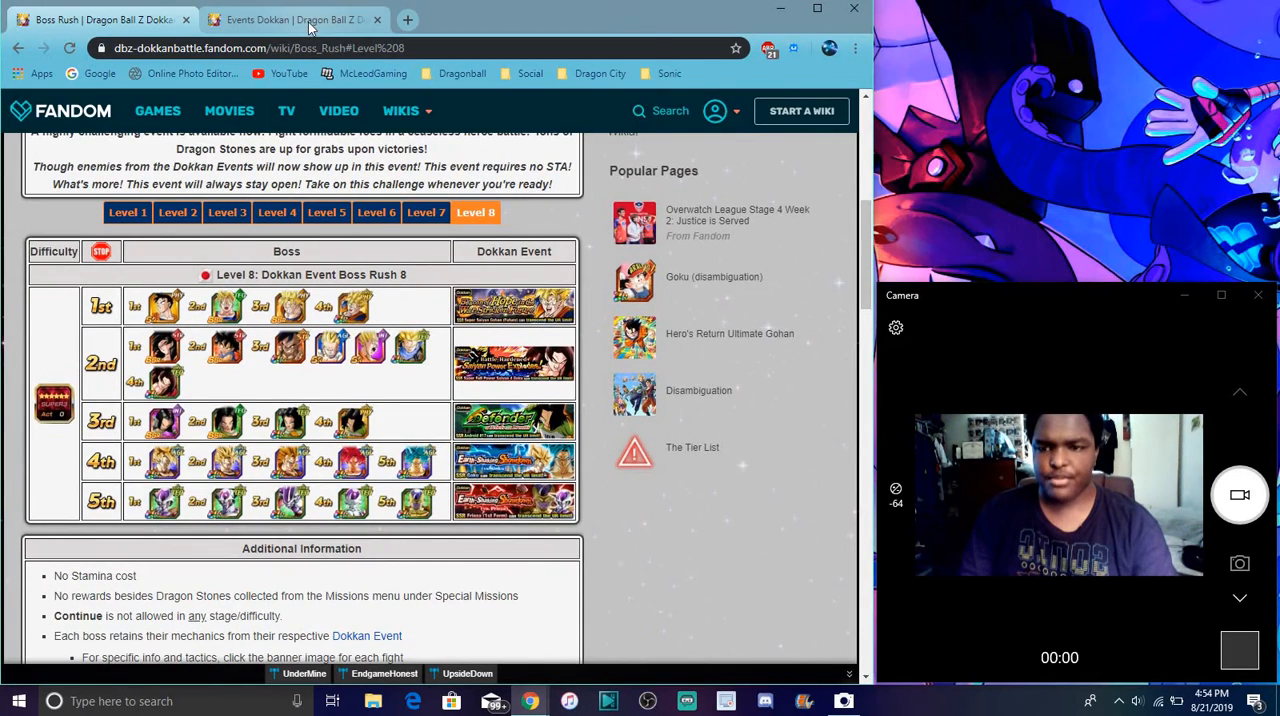
{"action": "left_click", "coordinate": [290, 18]}
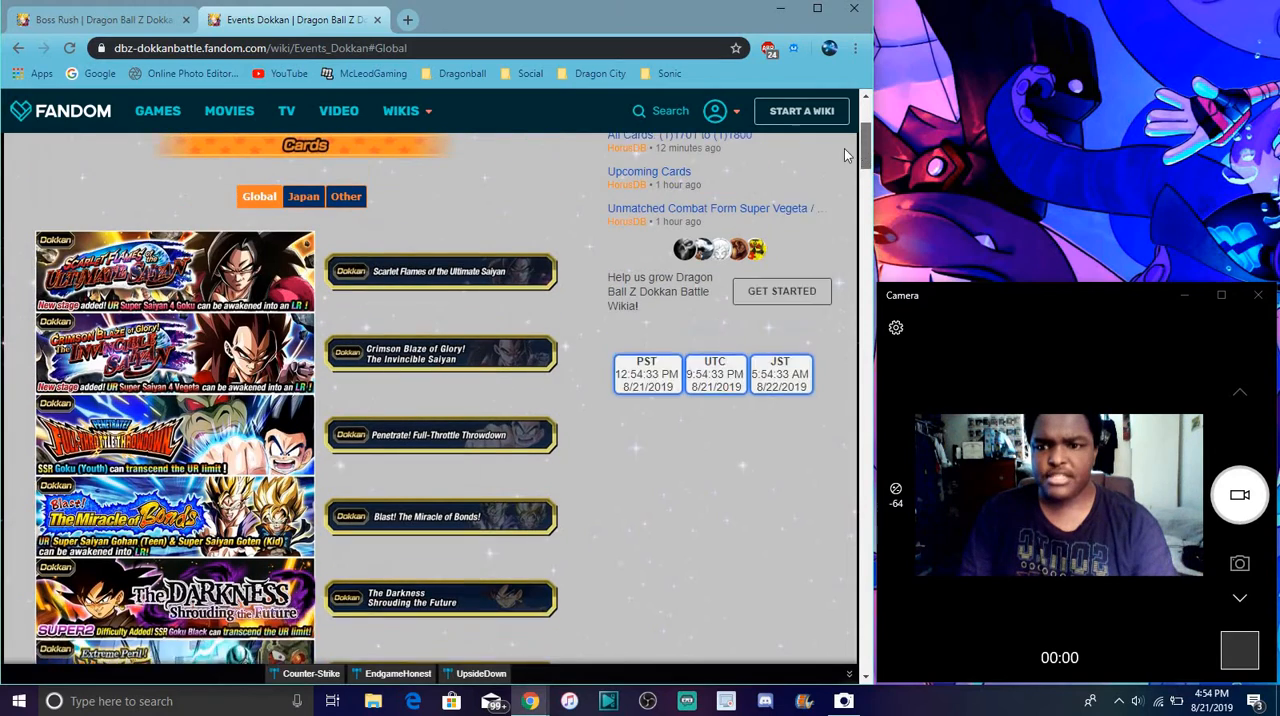
Switch the Events Dokkan list to the Japan tab's four Japanese-language banners.
{"action": "left_click", "coordinate": [303, 196]}
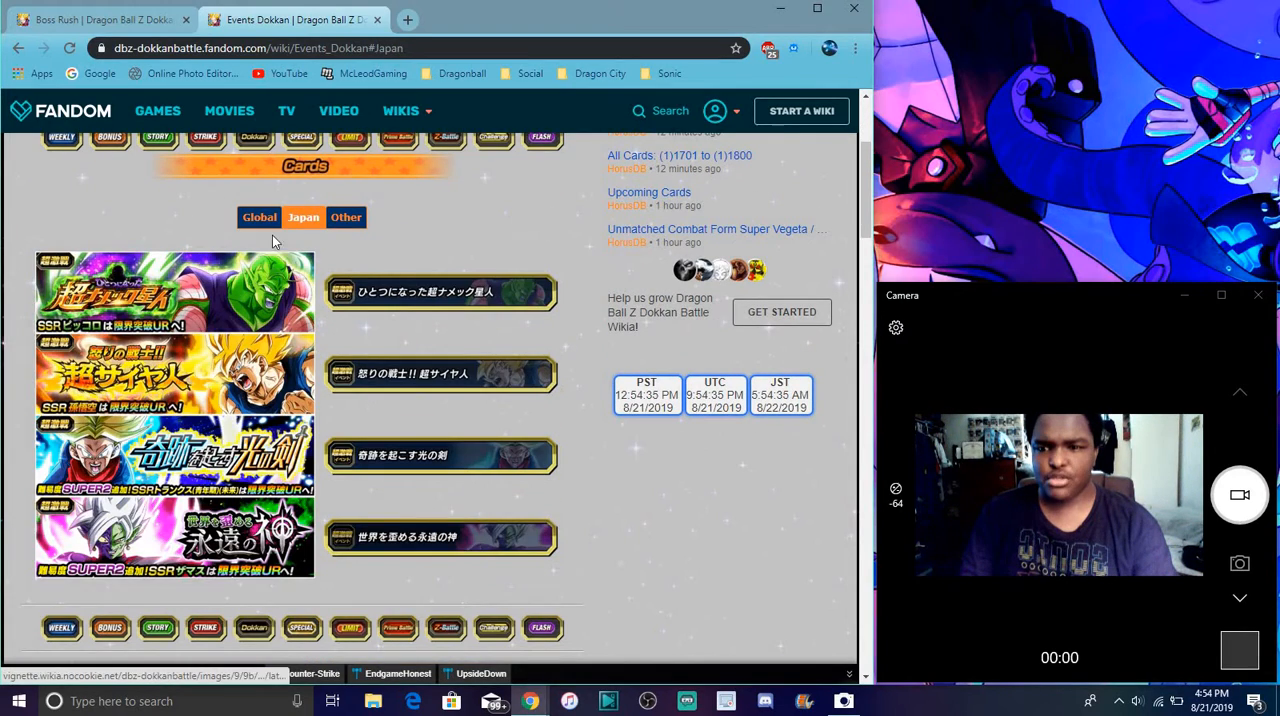
{"action": "mouse_move", "coordinate": [315, 475]}
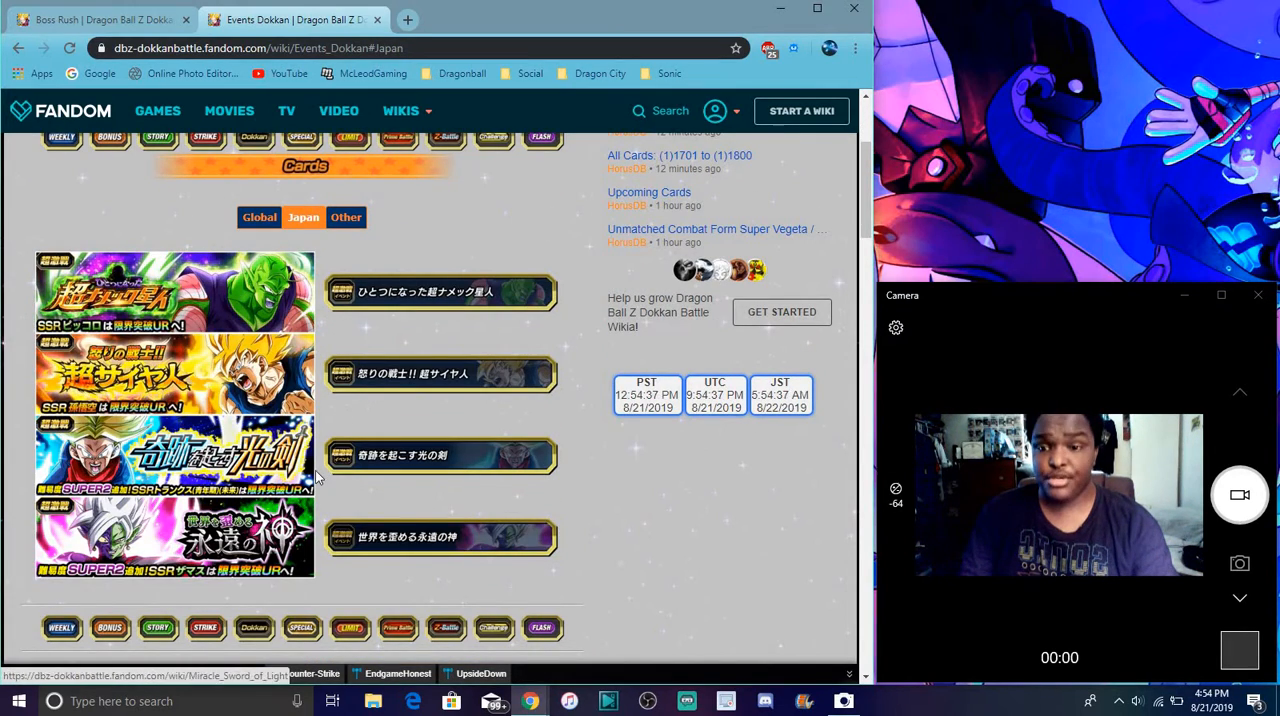
{"action": "mouse_move", "coordinate": [180, 325]}
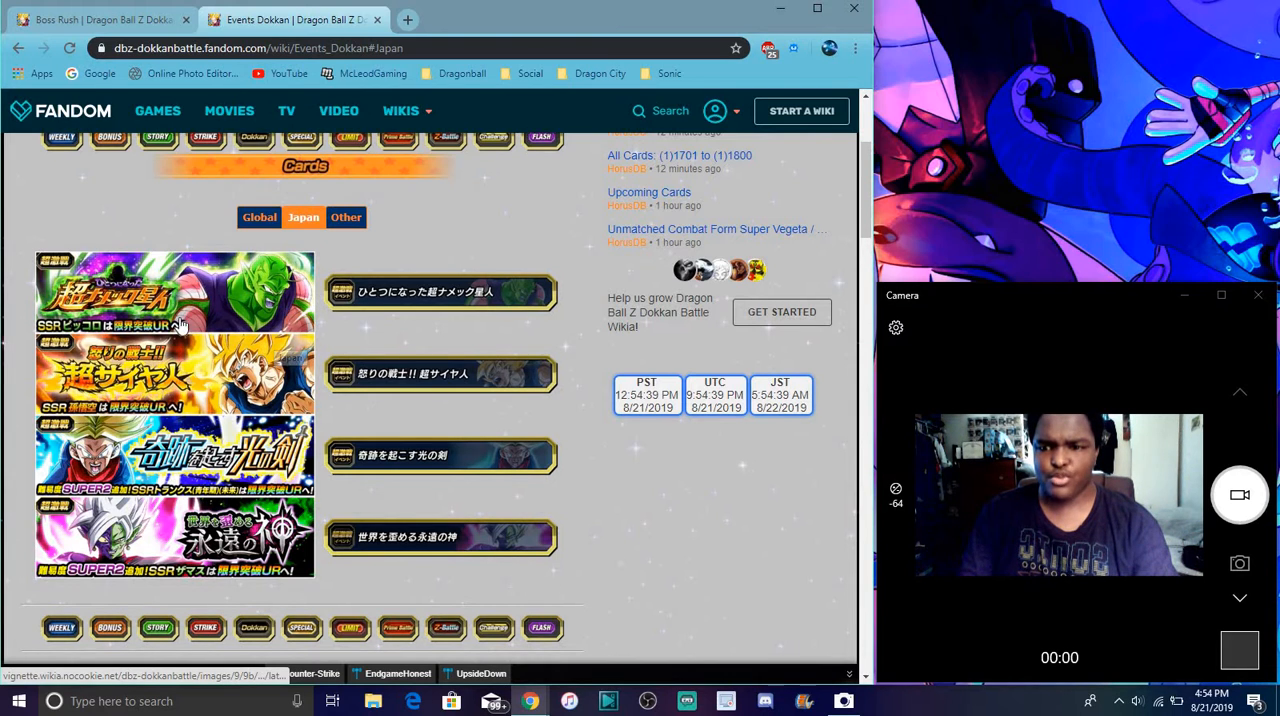
{"action": "mouse_move", "coordinate": [95, 189]}
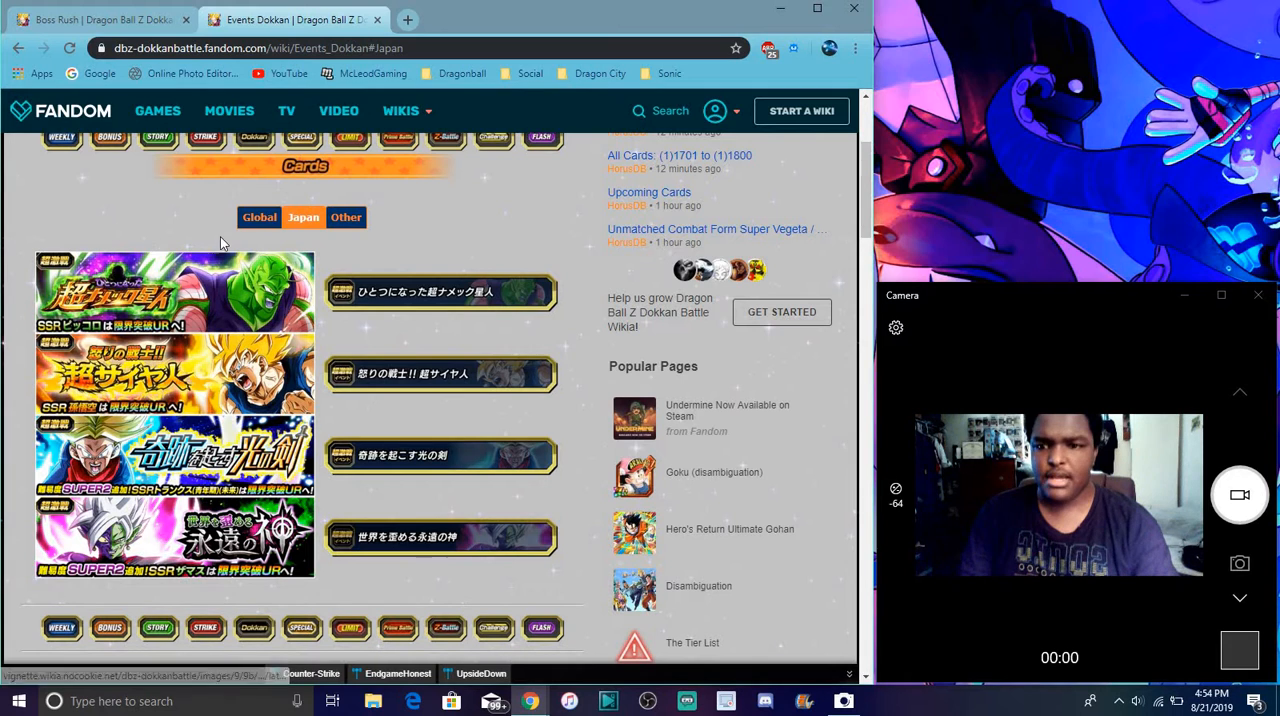
View the two Other events, then return to Global and scroll partway down its banners.
{"action": "left_click", "coordinate": [346, 217]}
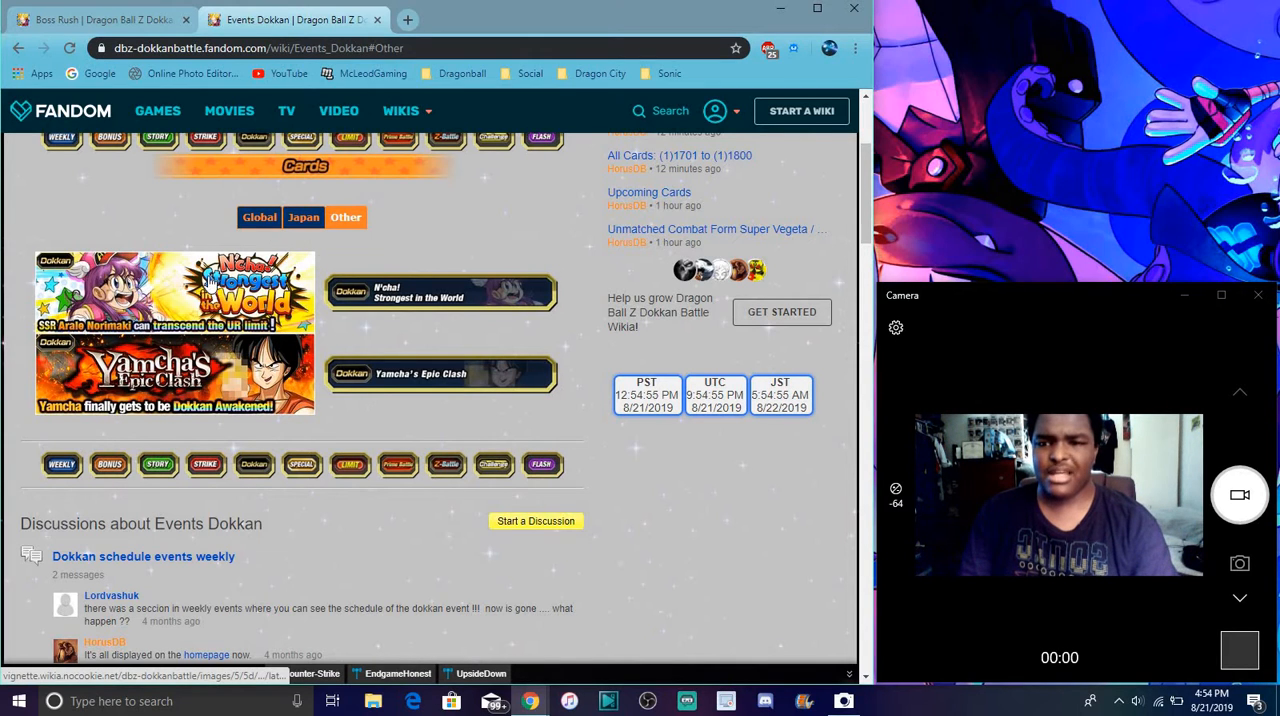
{"action": "mouse_move", "coordinate": [258, 230]}
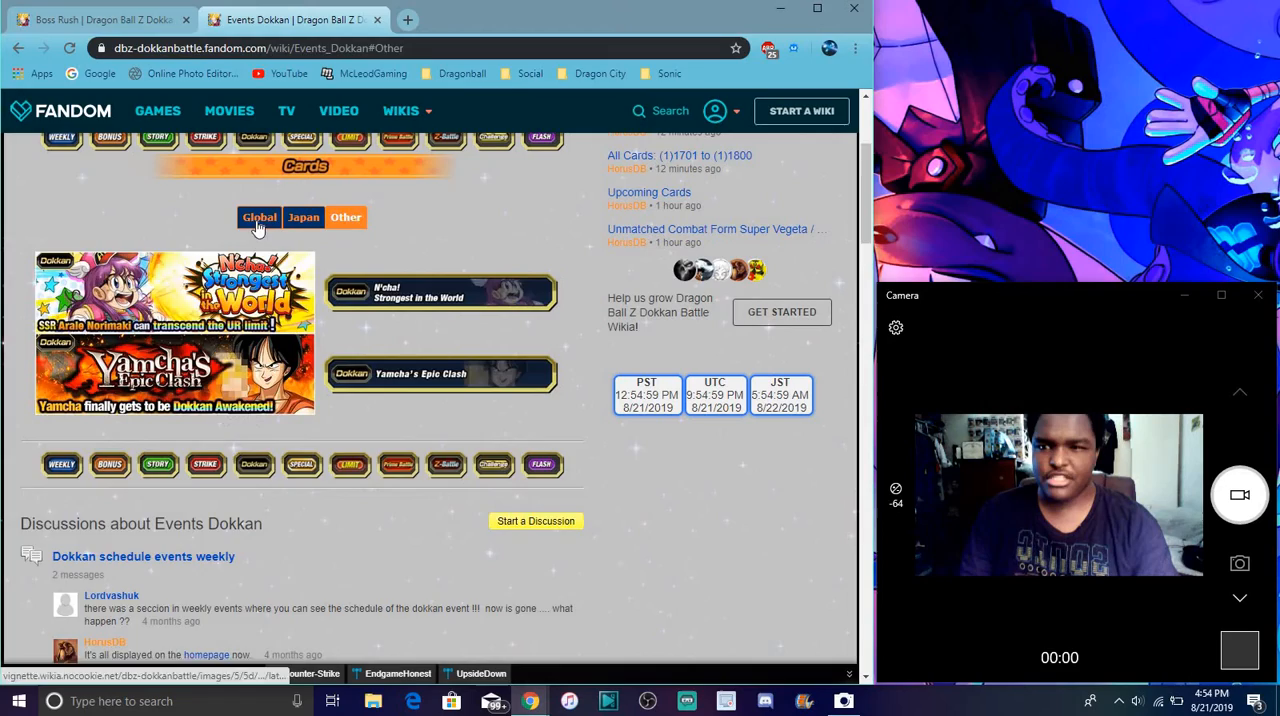
{"action": "left_click", "coordinate": [258, 217]}
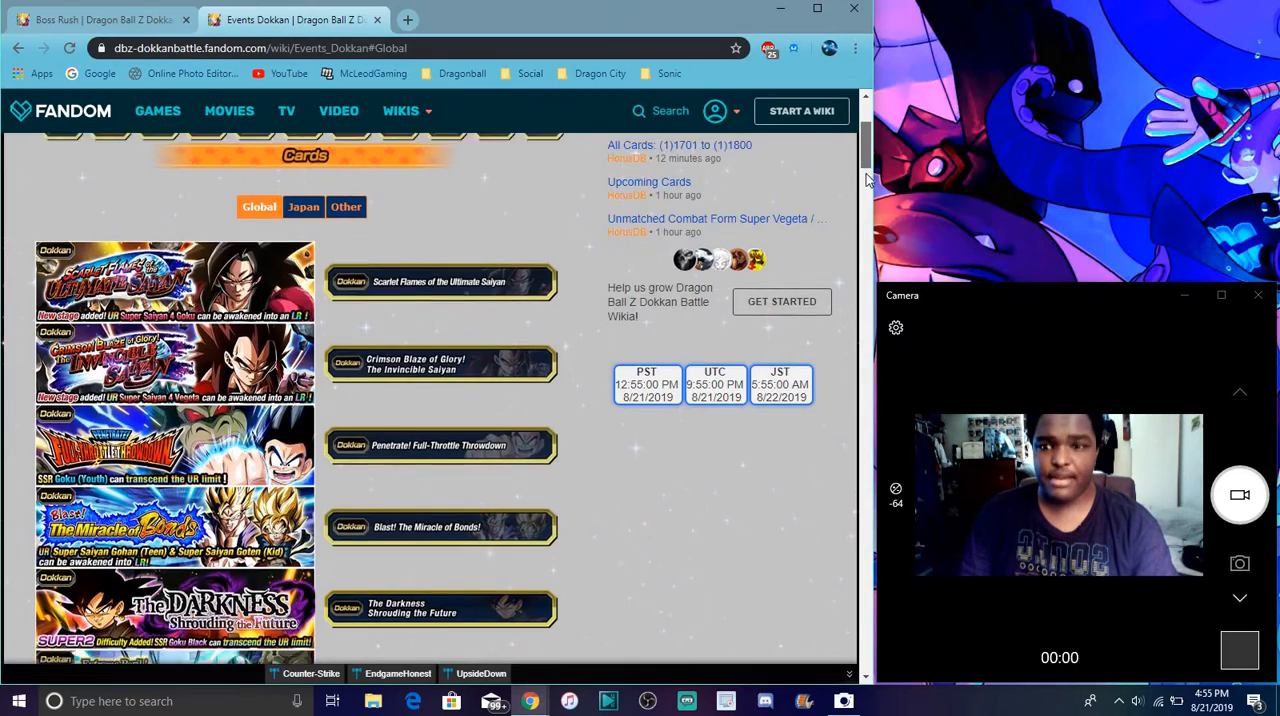
{"action": "scroll", "scroll_direction": "down", "scroll_amount": 3}
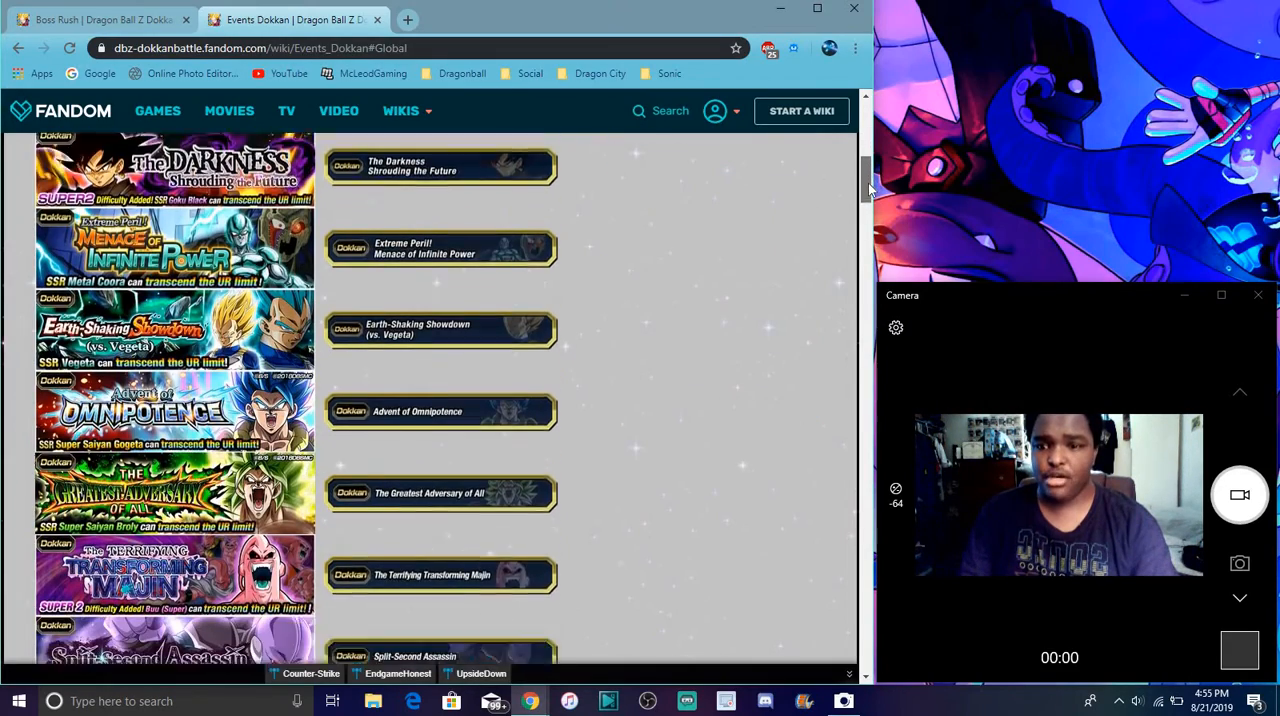
{"action": "scroll", "scroll_direction": "down", "scroll_amount": 3}
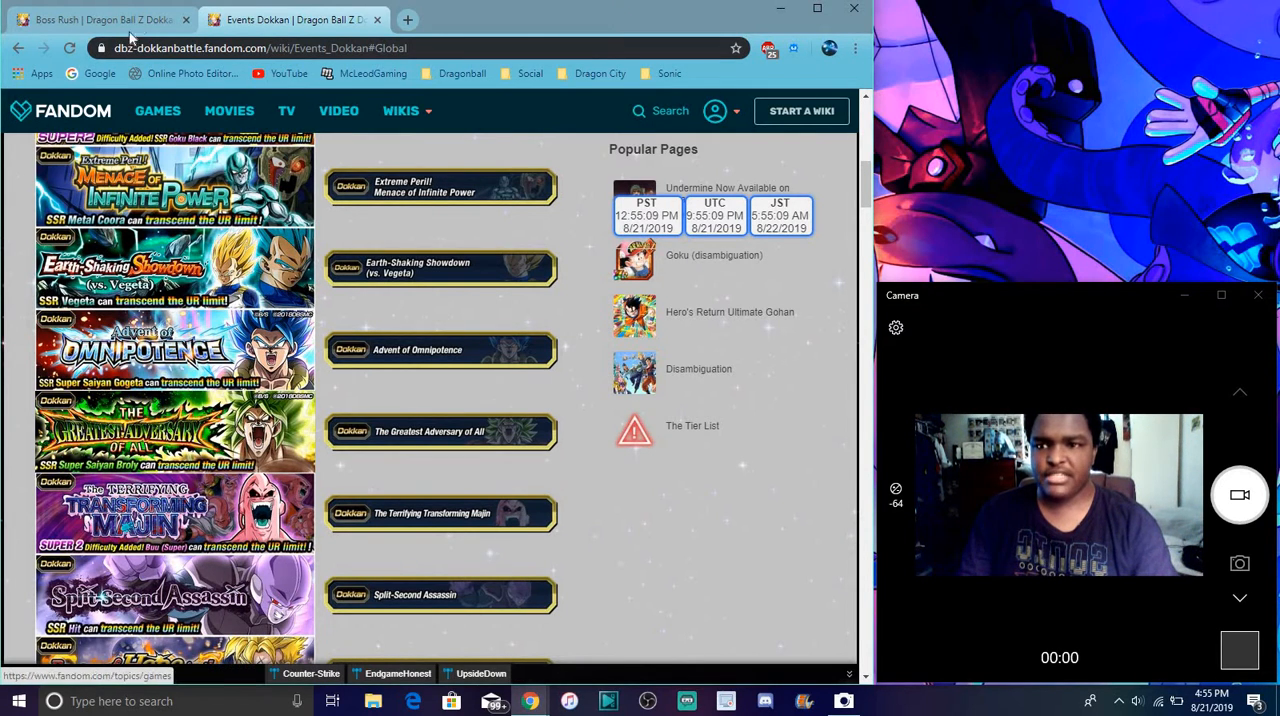
Go back to the Boss Rush browser tab showing Level 8's boss lineup.
{"action": "left_click", "coordinate": [100, 19]}
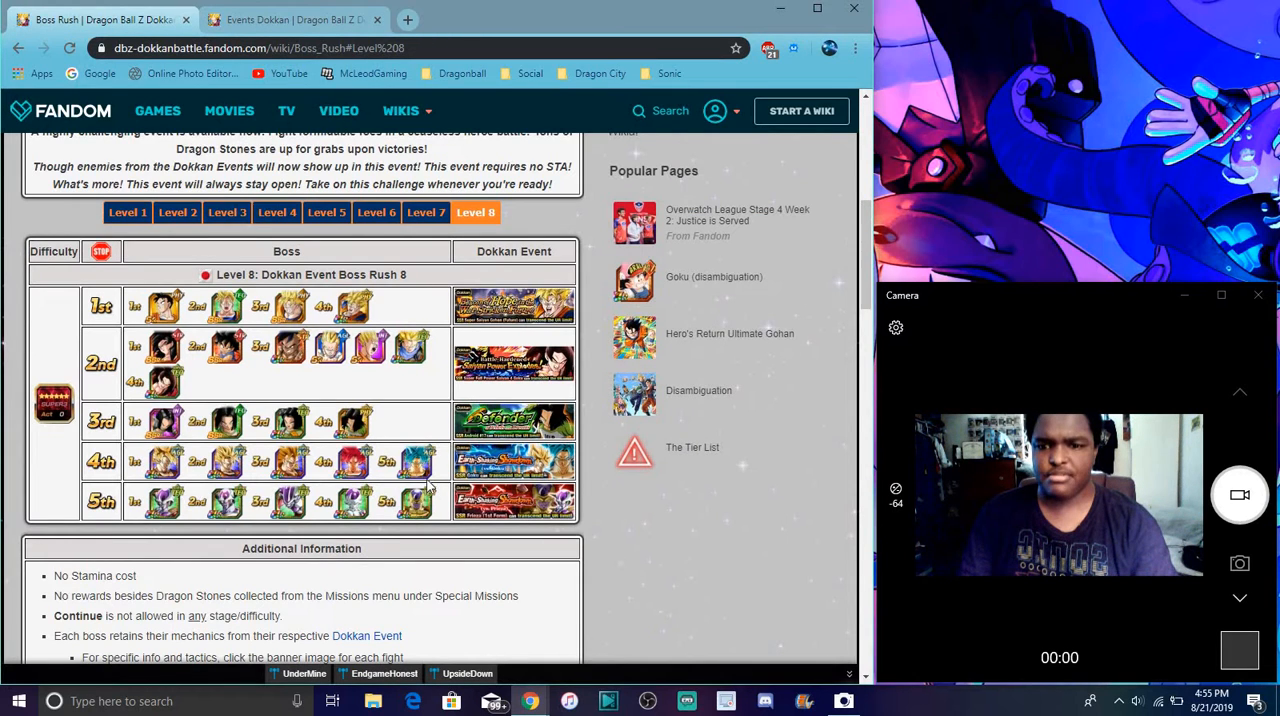
{"action": "mouse_move", "coordinate": [190, 380]}
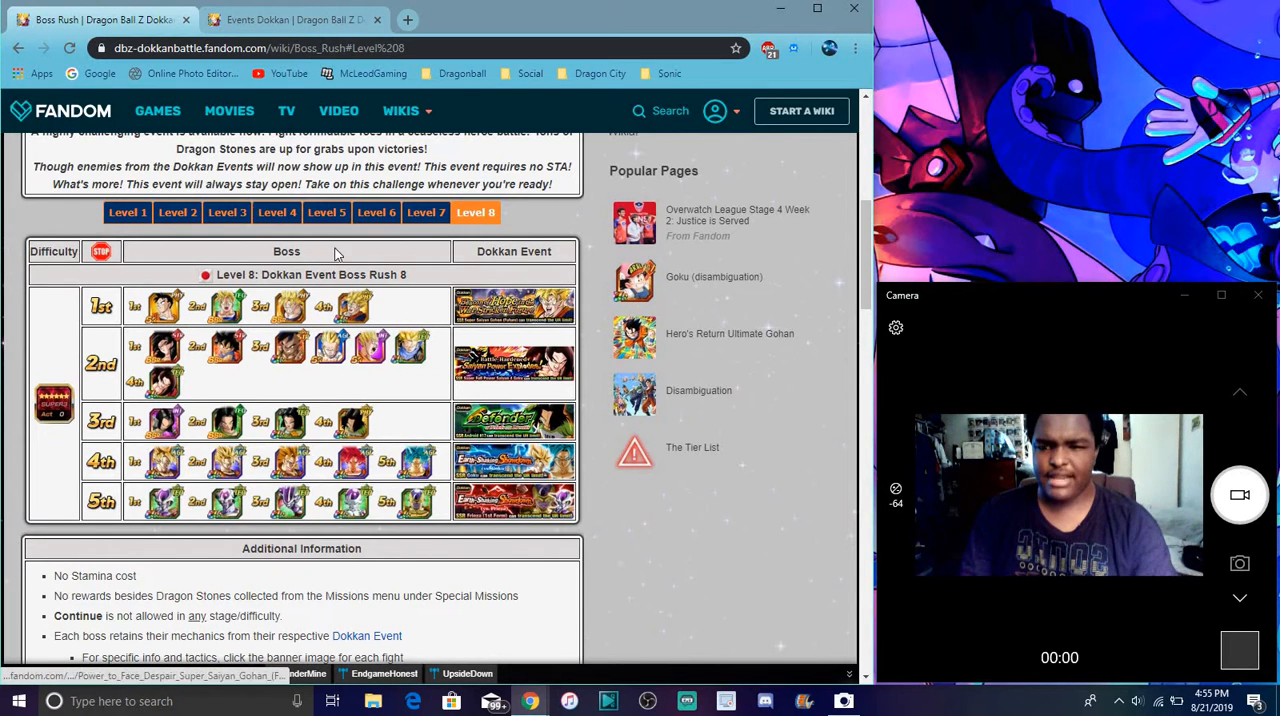
Reopen Events Dokkan and scroll the Global banners down to Split-Second Assassin.
{"action": "left_click", "coordinate": [289, 19]}
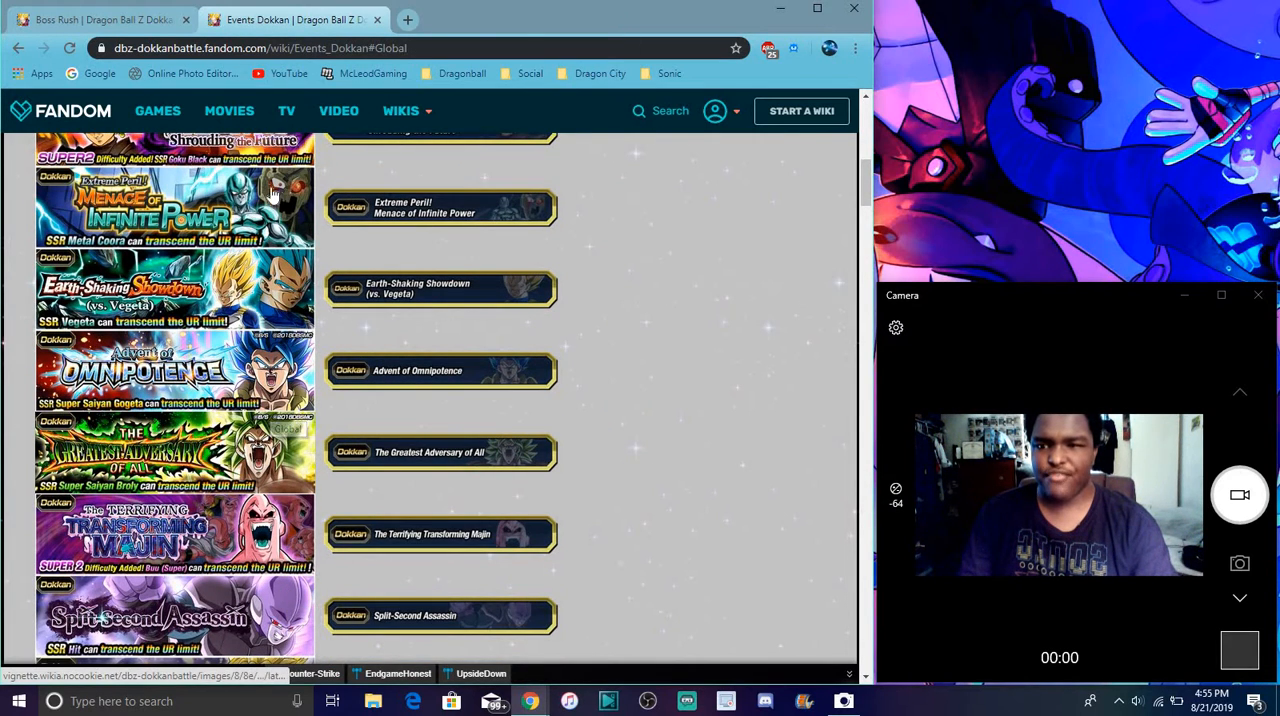
{"action": "scroll", "scroll_direction": "up", "scroll_amount": 3}
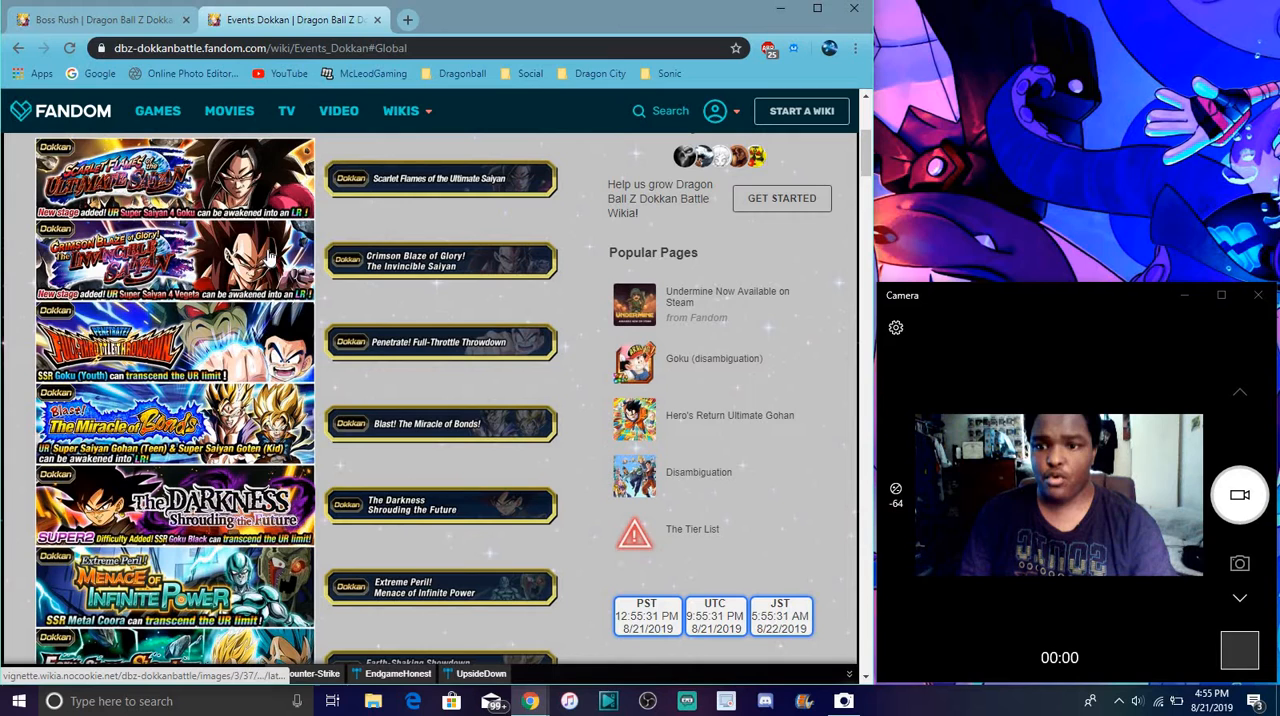
{"action": "mouse_move", "coordinate": [265, 428]}
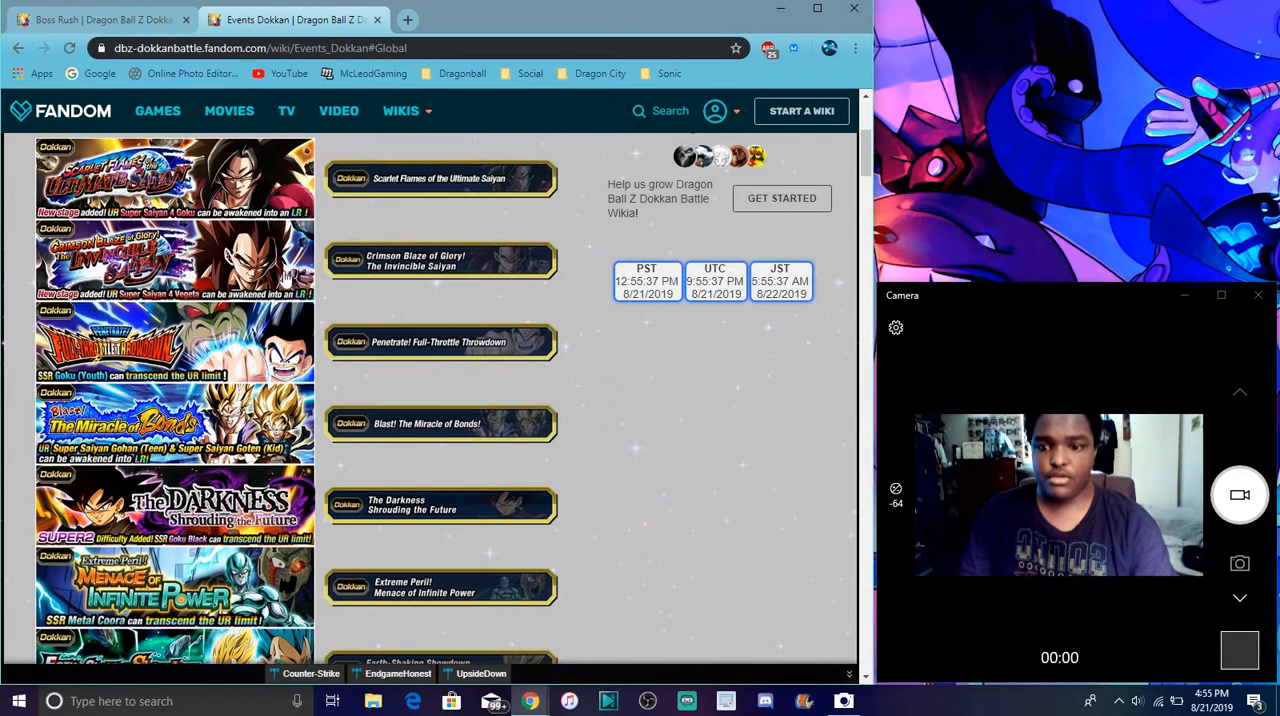
{"action": "mouse_move", "coordinate": [380, 486]}
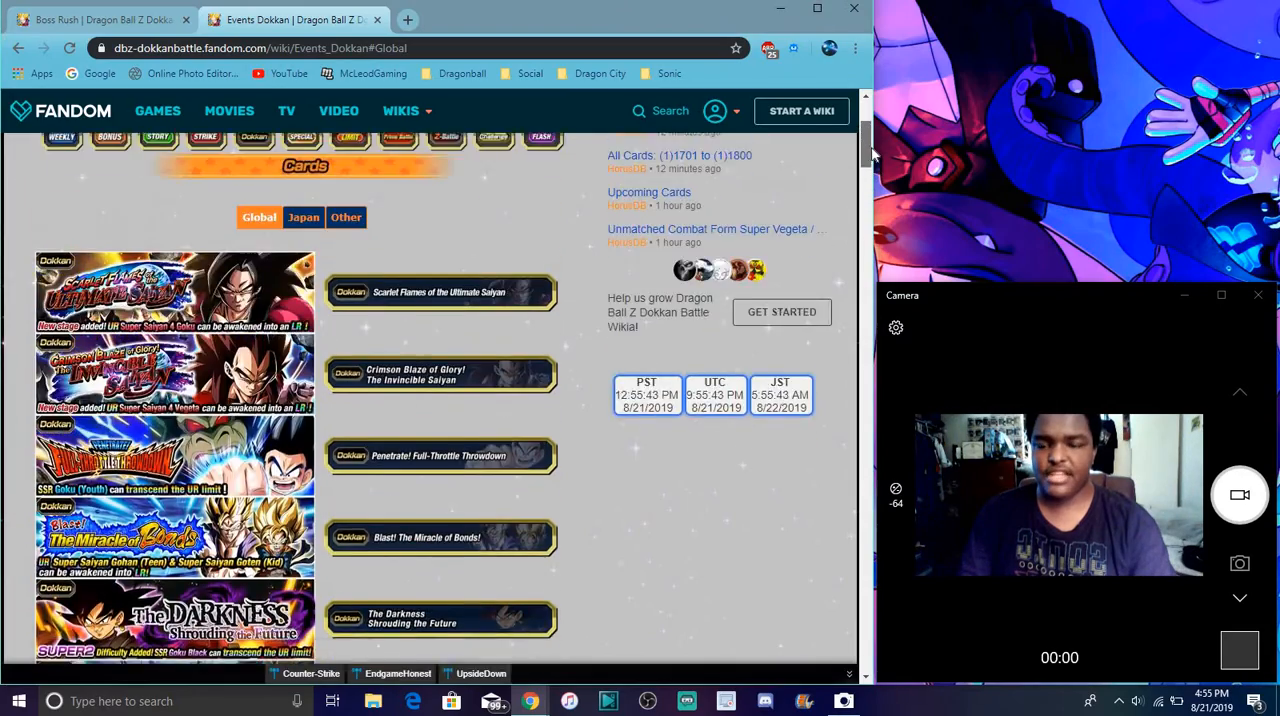
{"action": "scroll", "scroll_direction": "down", "scroll_amount": 3}
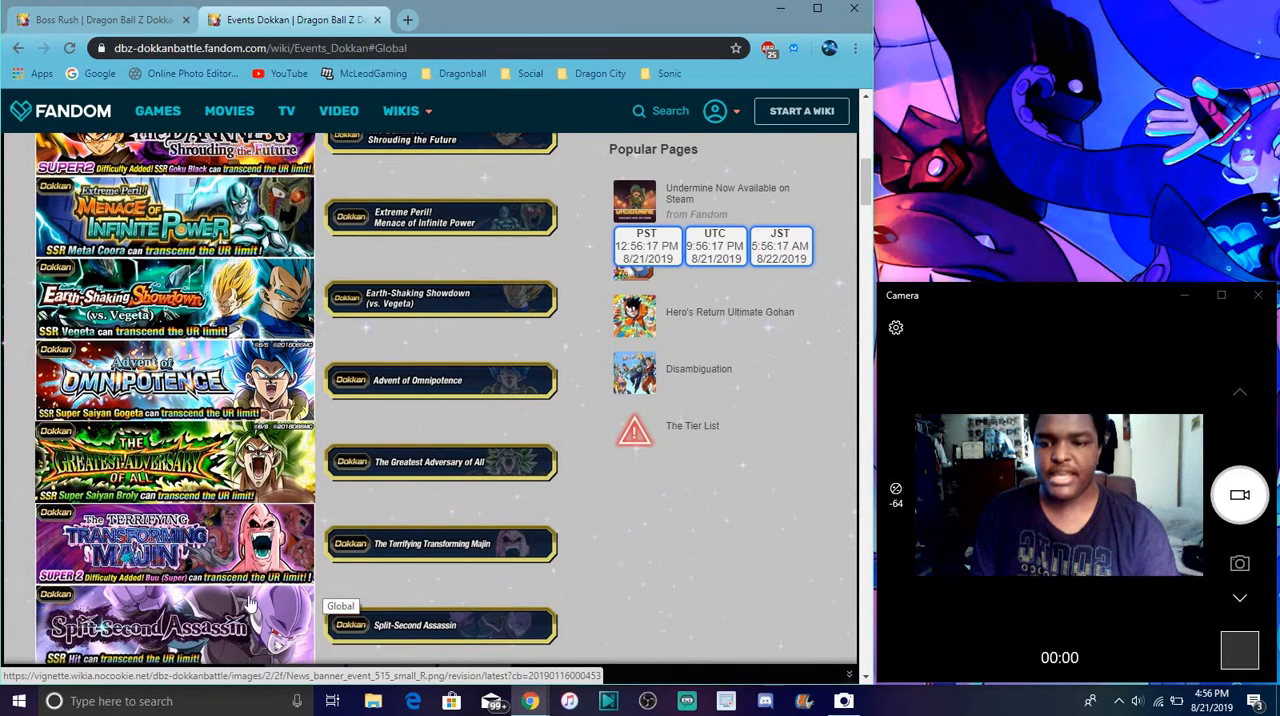
{"action": "mouse_move", "coordinate": [258, 570]}
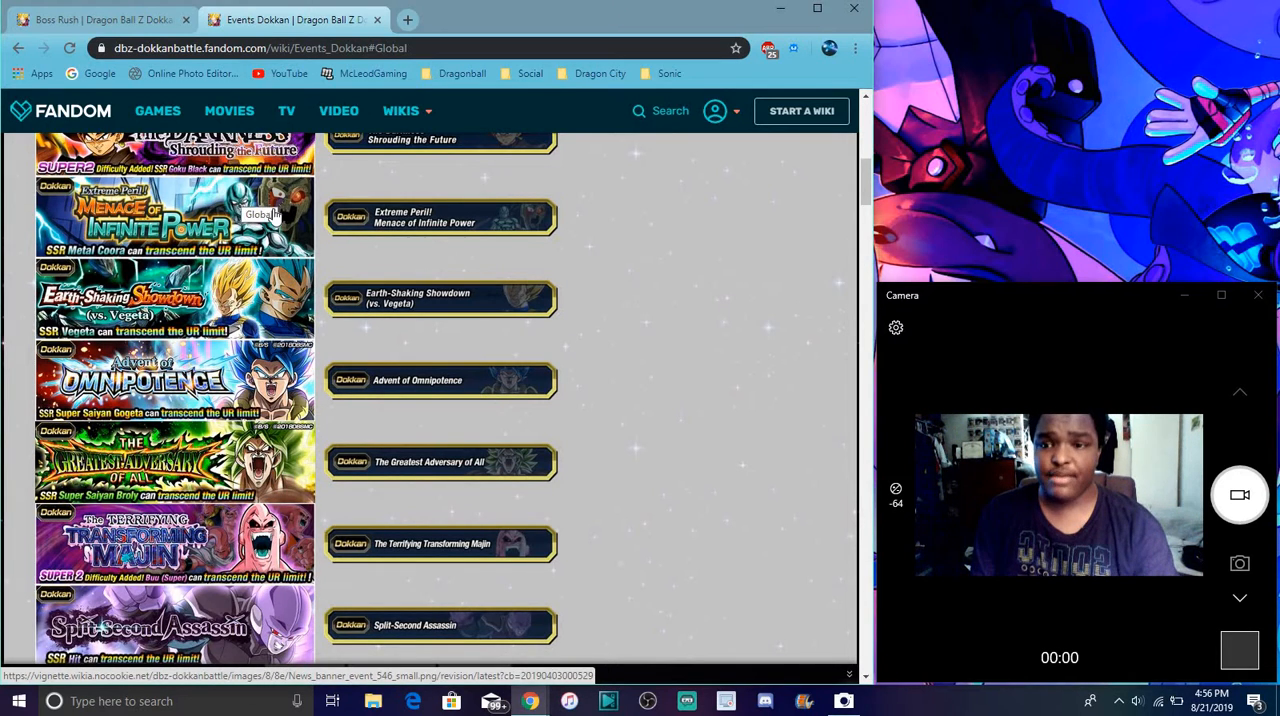
{"action": "mouse_move", "coordinate": [375, 183]}
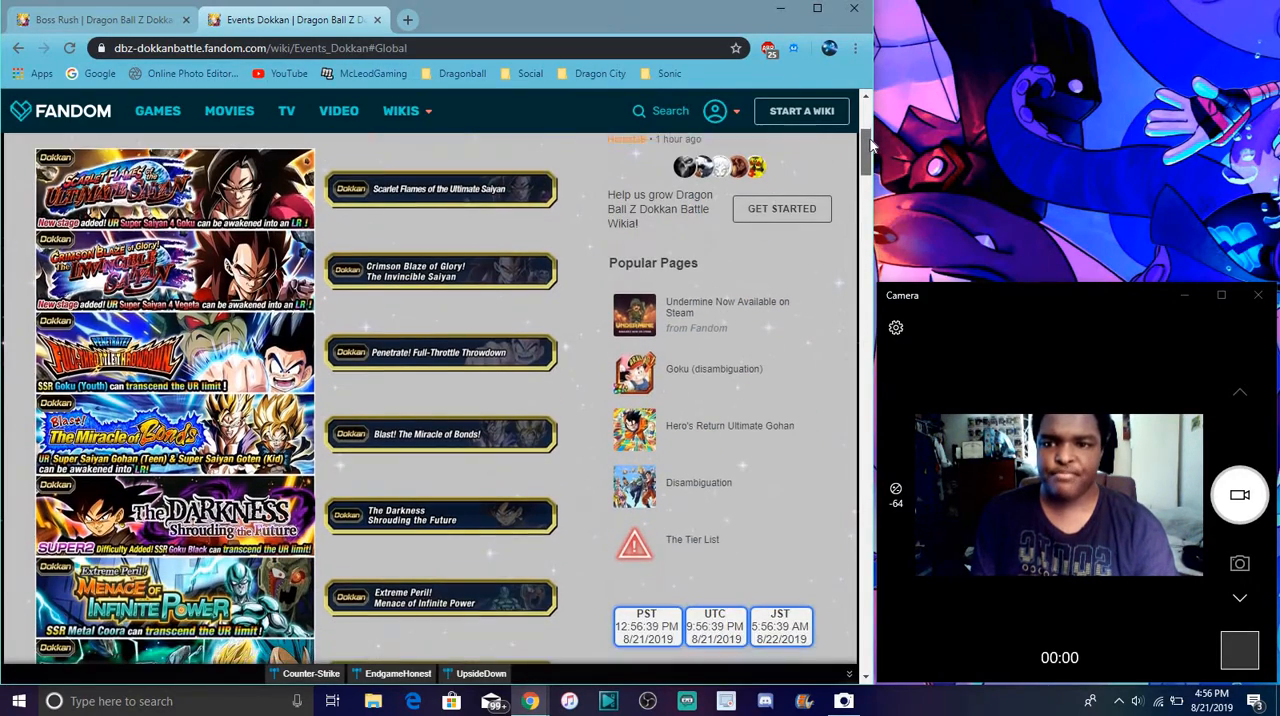
{"action": "scroll", "scroll_direction": "down", "scroll_amount": 3}
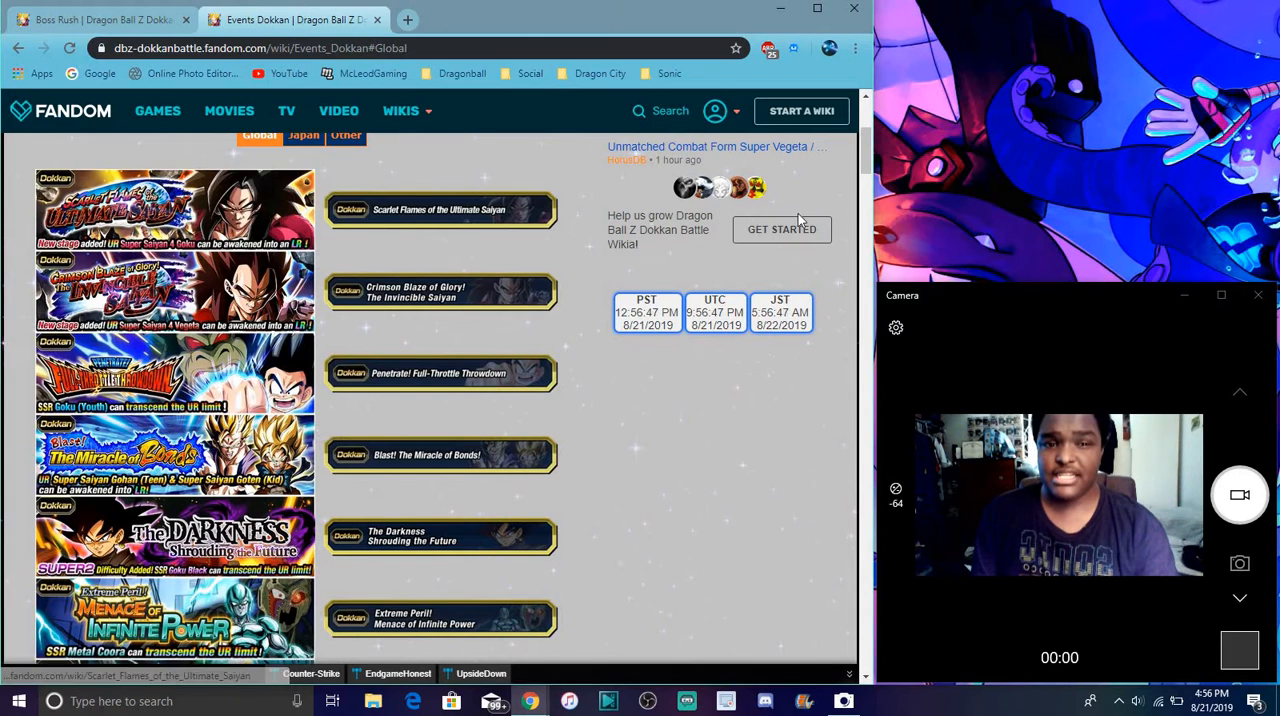
{"action": "scroll", "scroll_direction": "down", "scroll_amount": 3}
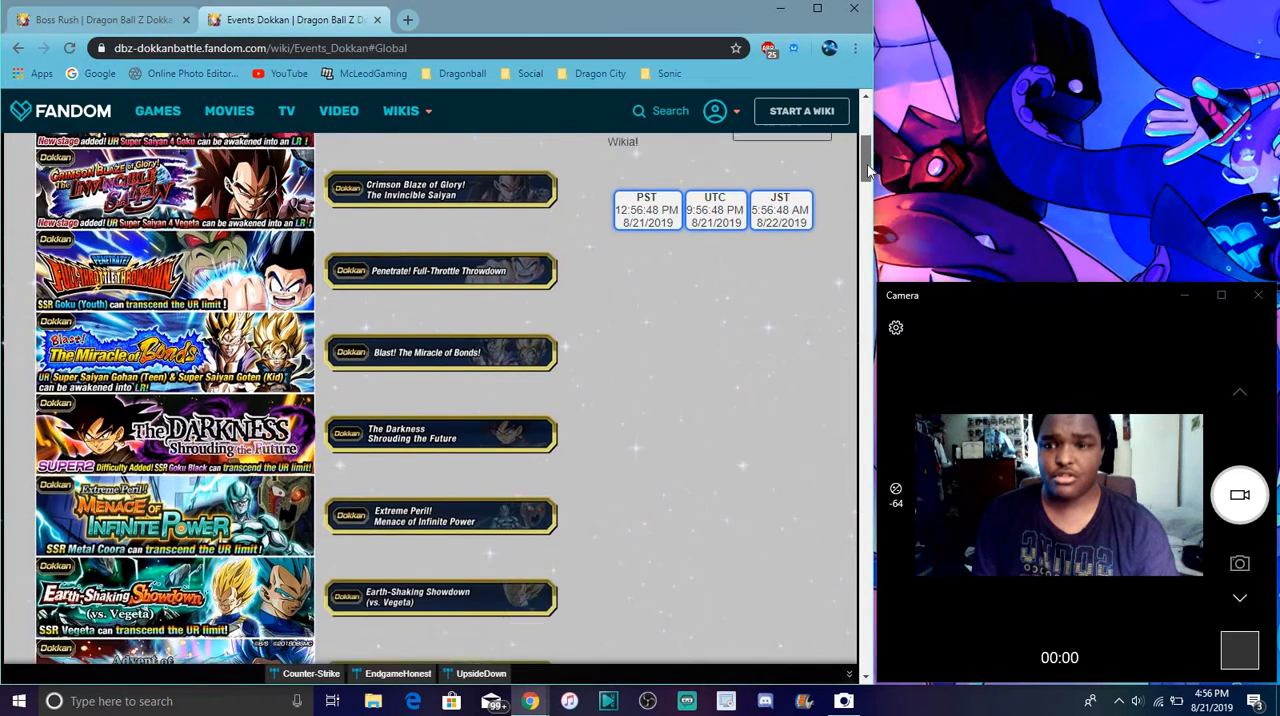
{"action": "scroll", "scroll_direction": "down", "scroll_amount": 3}
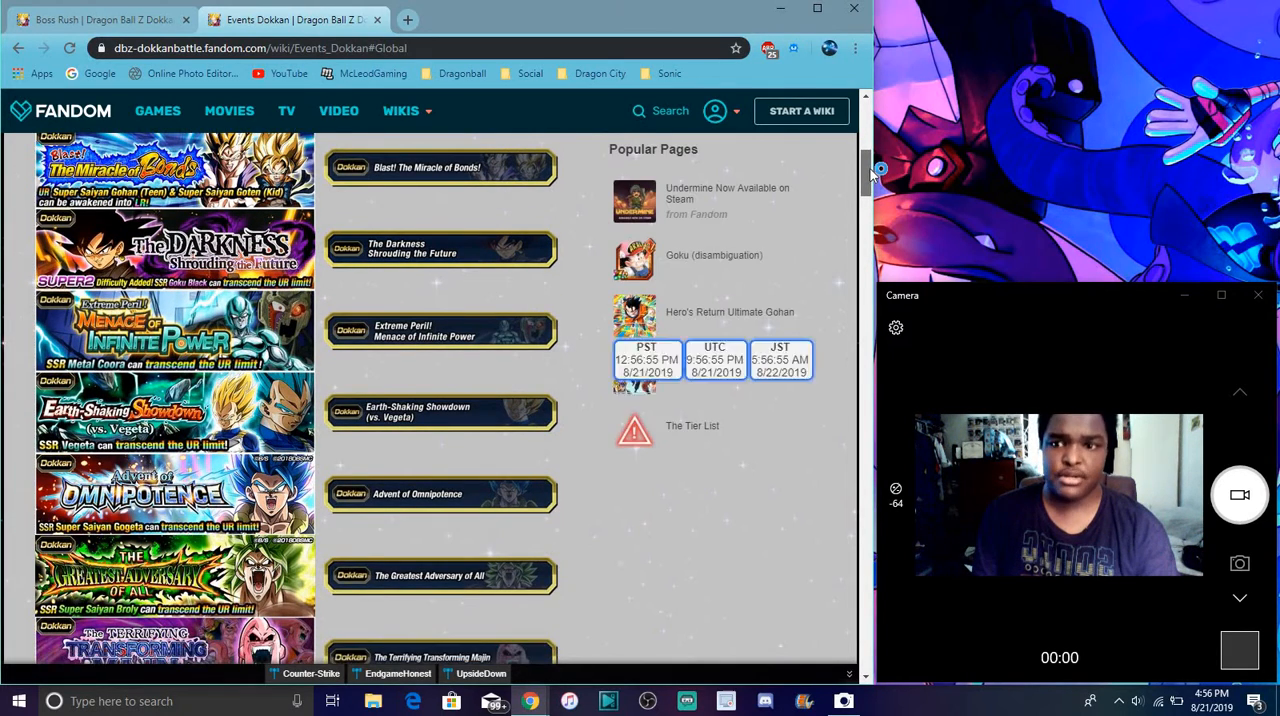
{"action": "scroll", "scroll_direction": "down", "scroll_amount": 3}
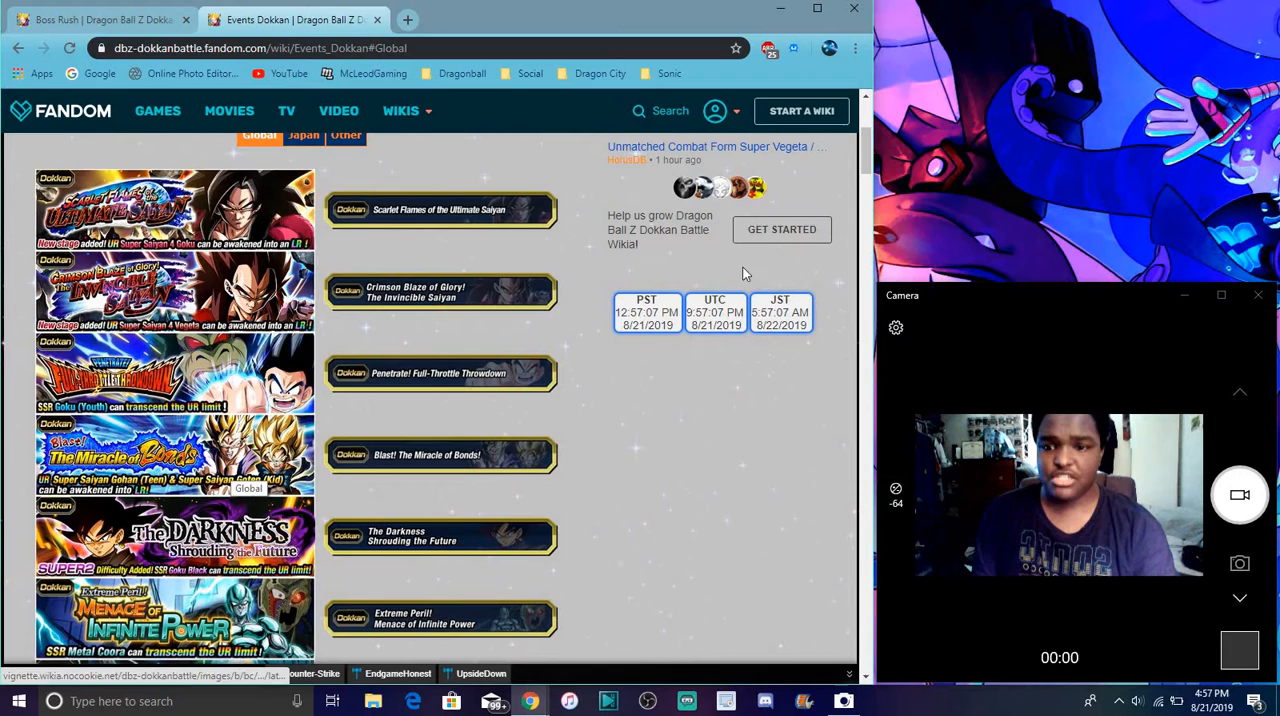
{"action": "scroll", "scroll_direction": "down", "scroll_amount": 3}
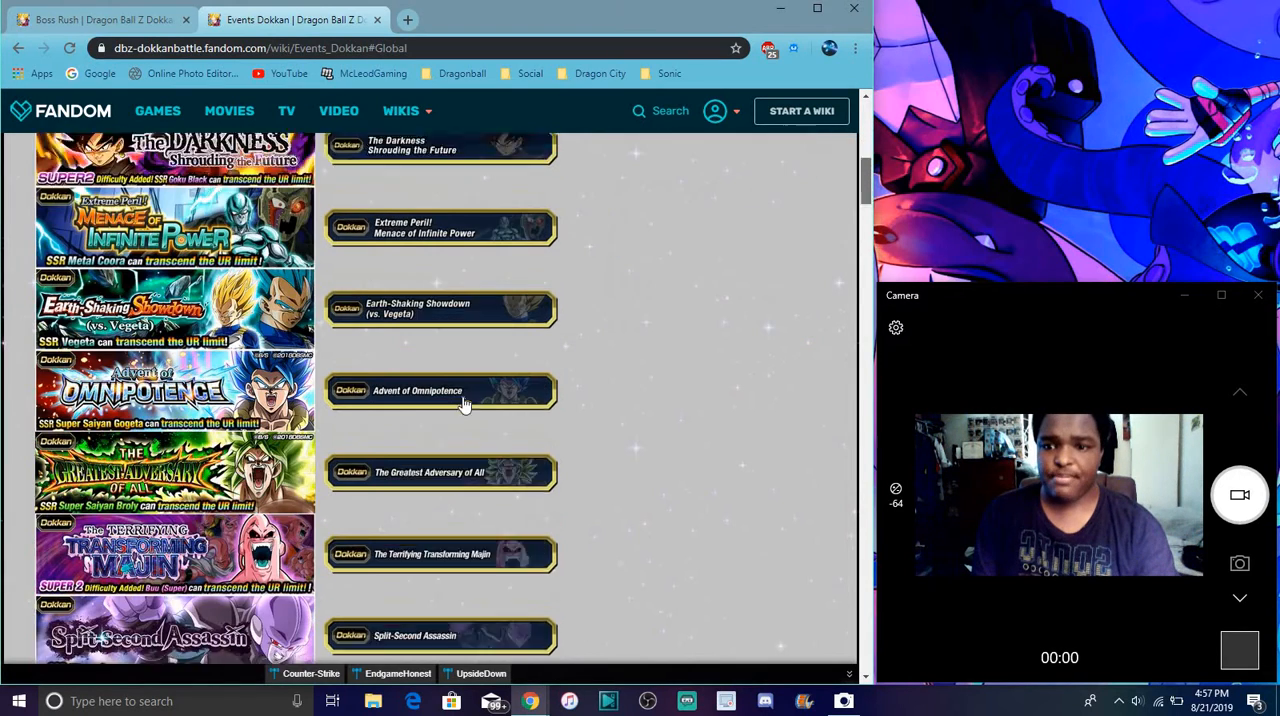
{"action": "scroll", "scroll_direction": "down", "scroll_amount": 3}
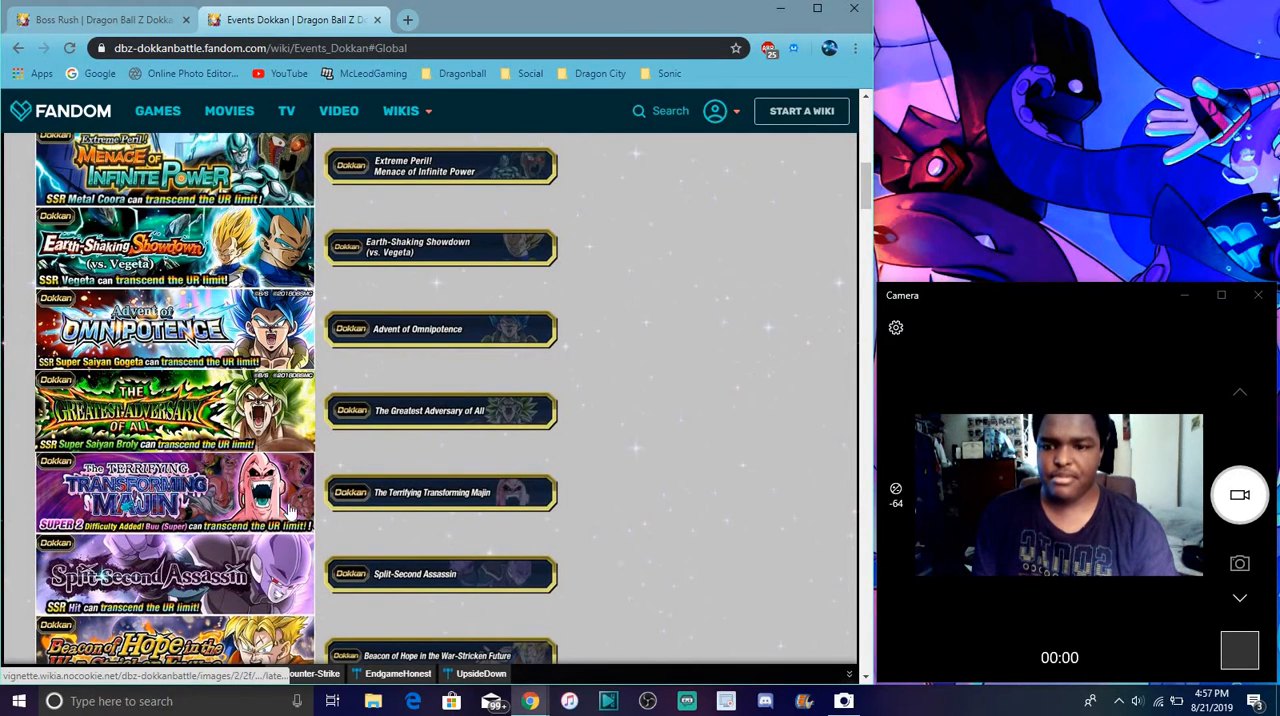
{"action": "mouse_move", "coordinate": [255, 566]}
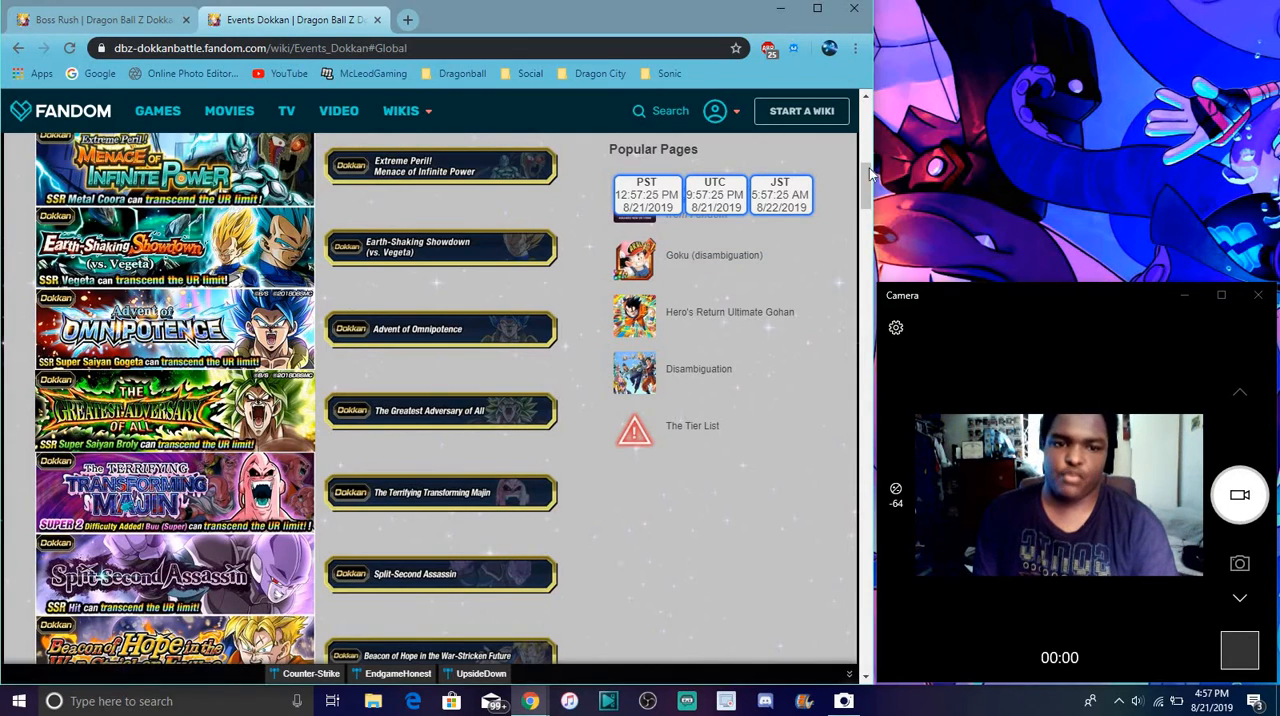
{"action": "scroll", "scroll_direction": "up", "scroll_amount": 3}
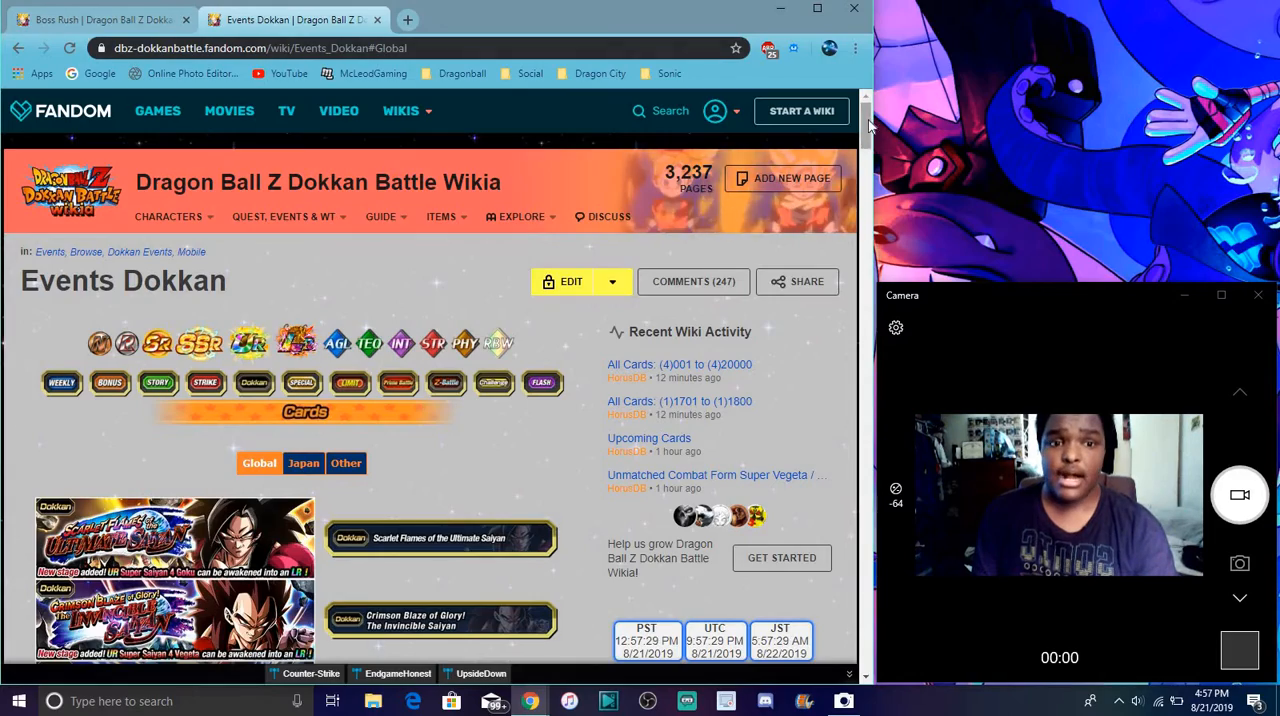
{"action": "scroll", "scroll_direction": "down", "scroll_amount": 3}
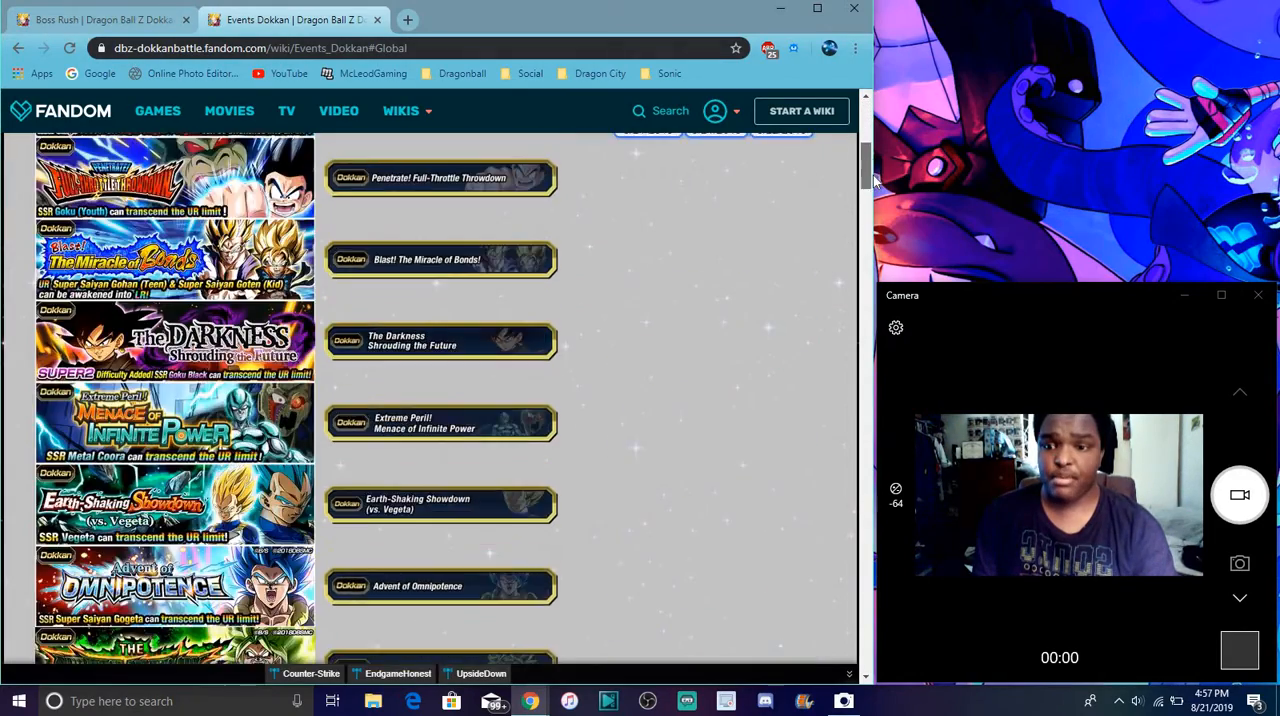
{"action": "scroll", "scroll_direction": "up", "scroll_amount": 3}
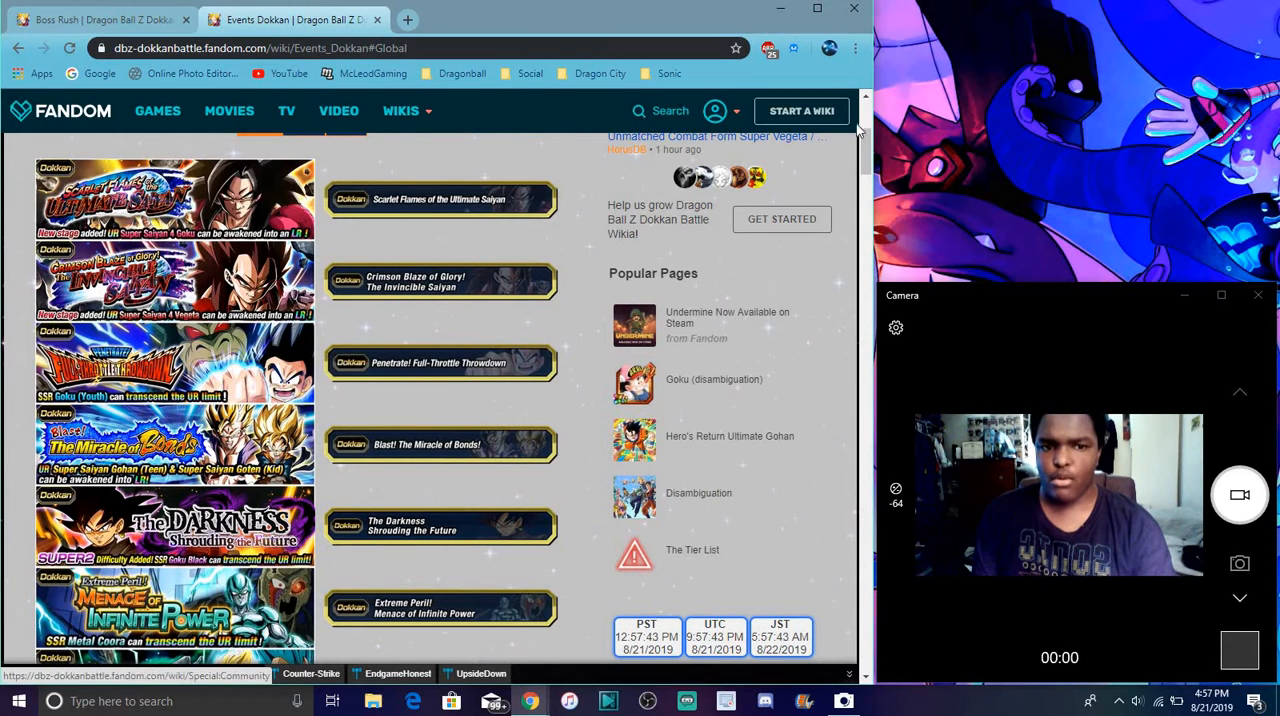
{"action": "scroll", "scroll_direction": "down", "scroll_amount": 3}
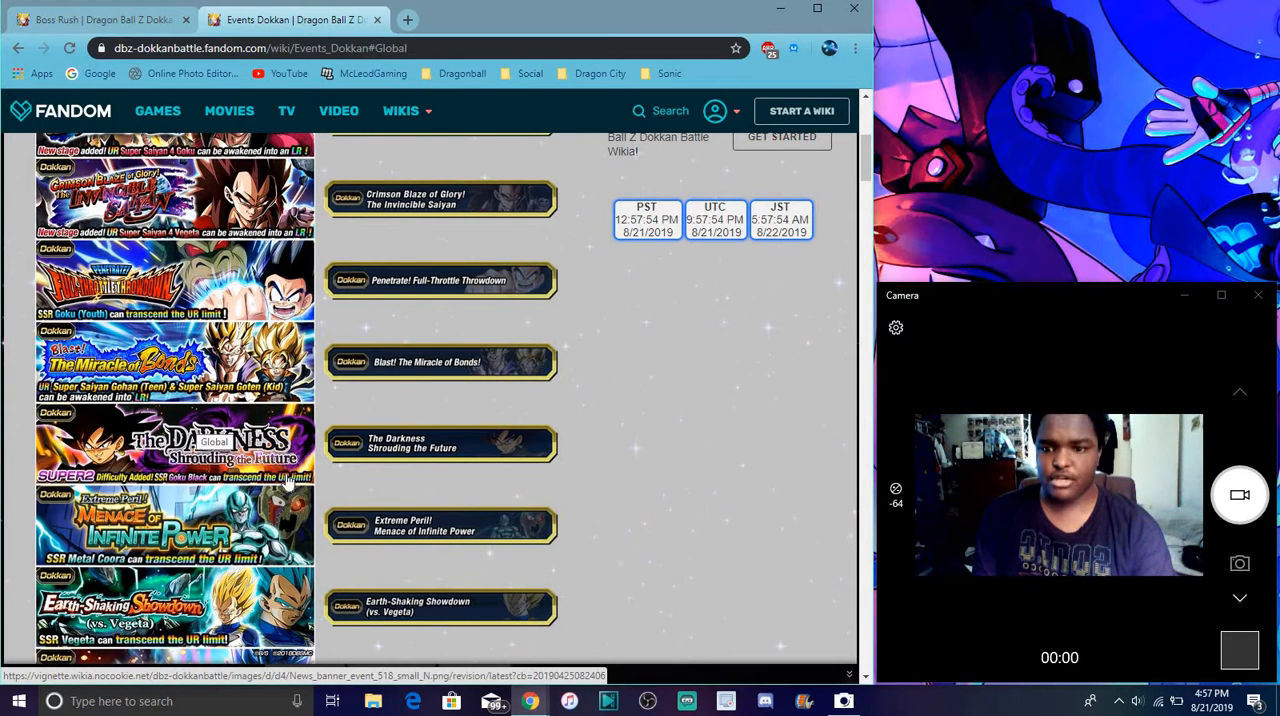
{"action": "scroll", "scroll_direction": "down", "scroll_amount": 3}
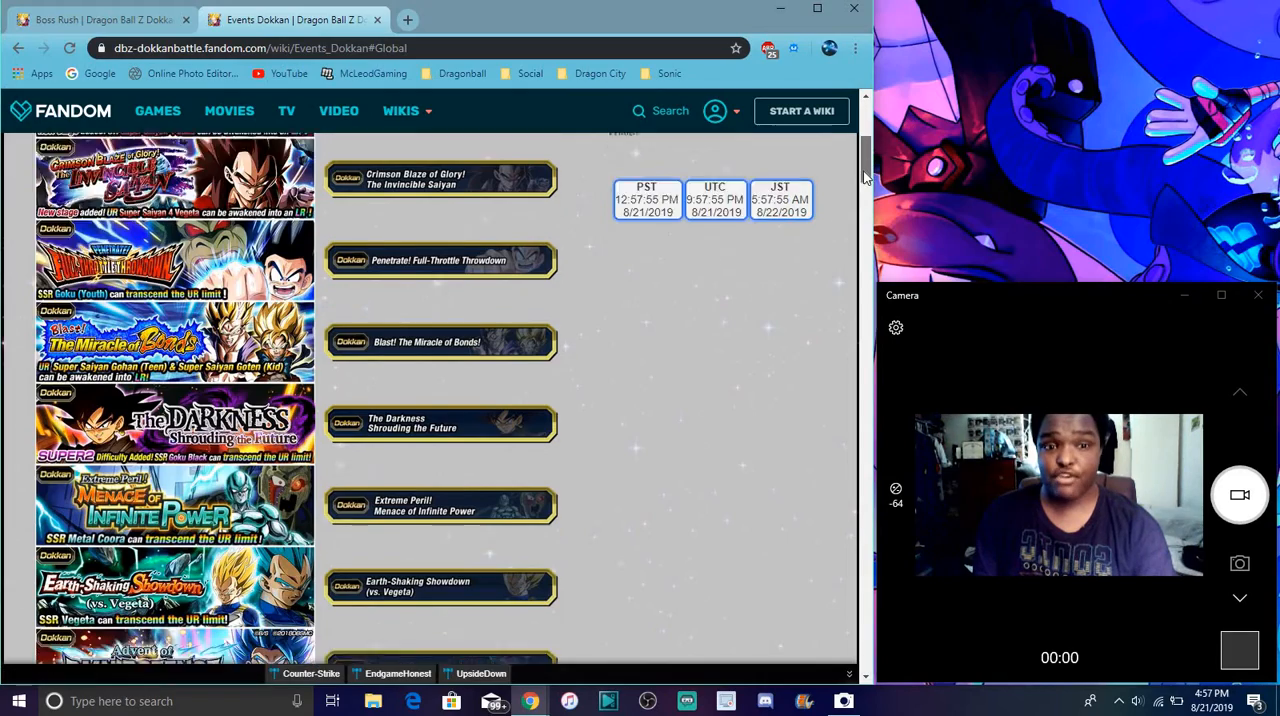
{"action": "scroll", "scroll_direction": "down", "scroll_amount": 3}
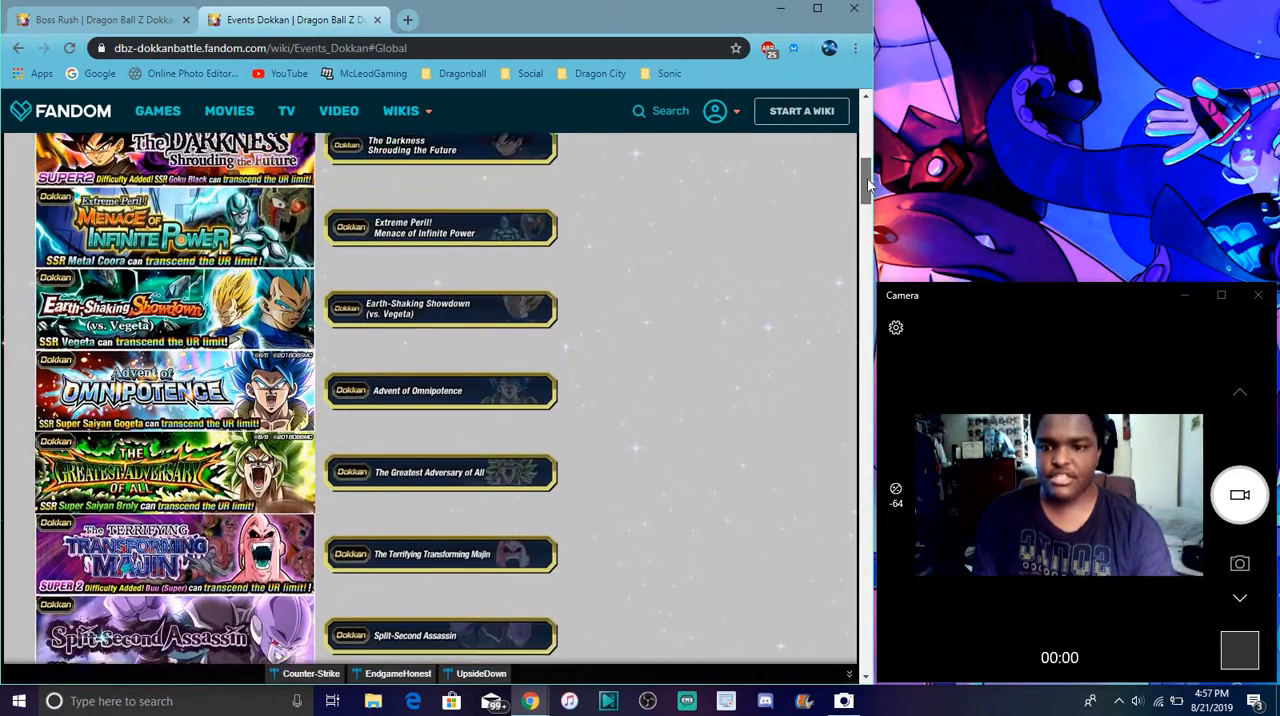
{"action": "scroll", "scroll_direction": "down", "scroll_amount": 3}
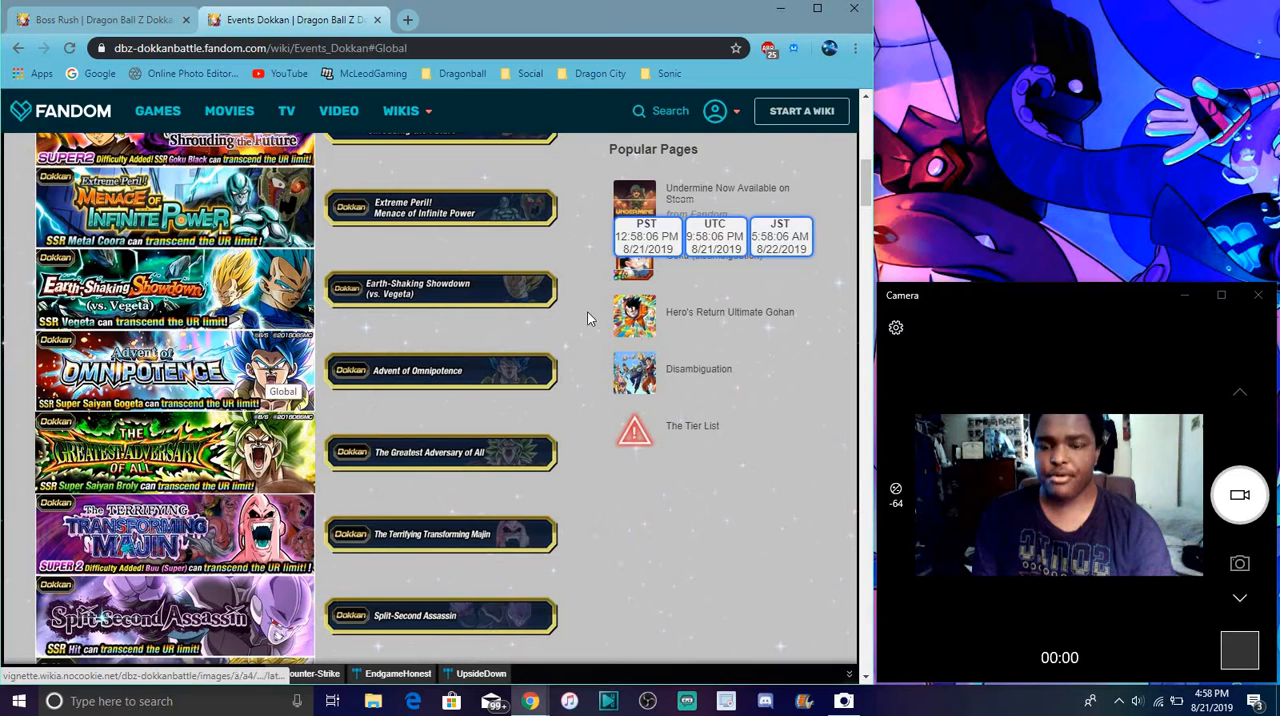
{"action": "mouse_move", "coordinate": [170, 620]}
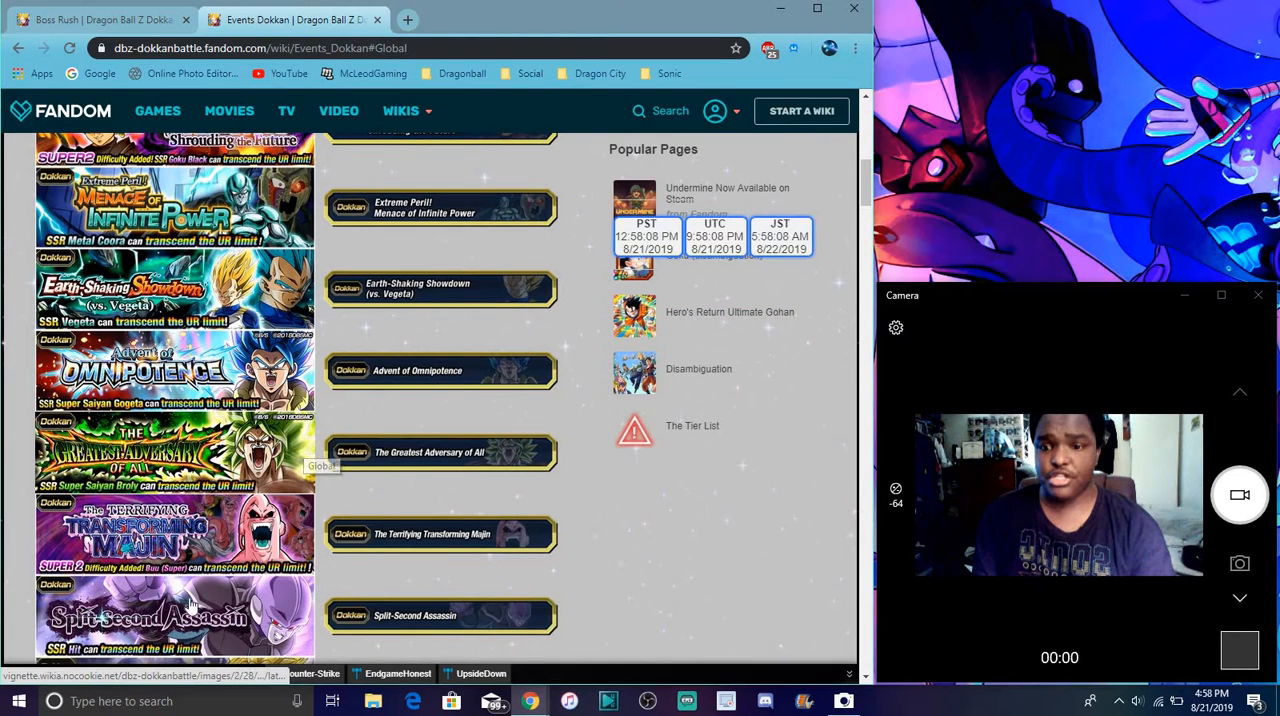
{"action": "mouse_move", "coordinate": [261, 230]}
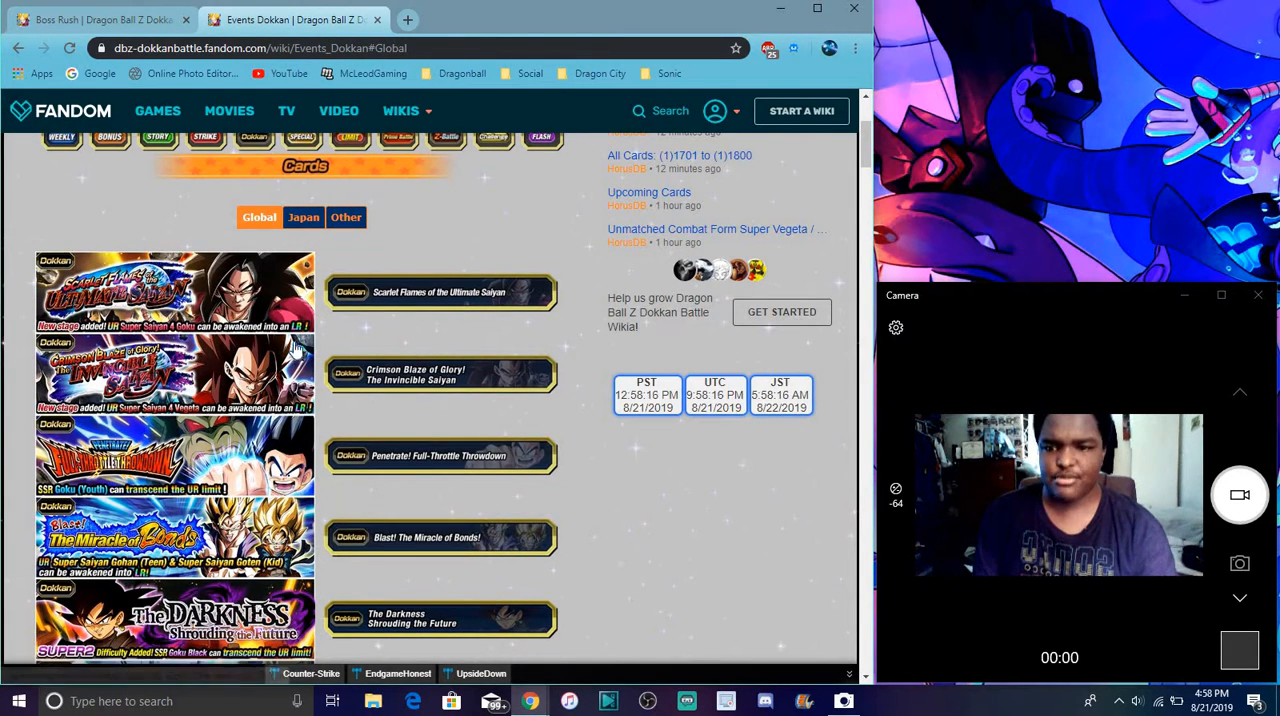
{"action": "mouse_move", "coordinate": [232, 290]}
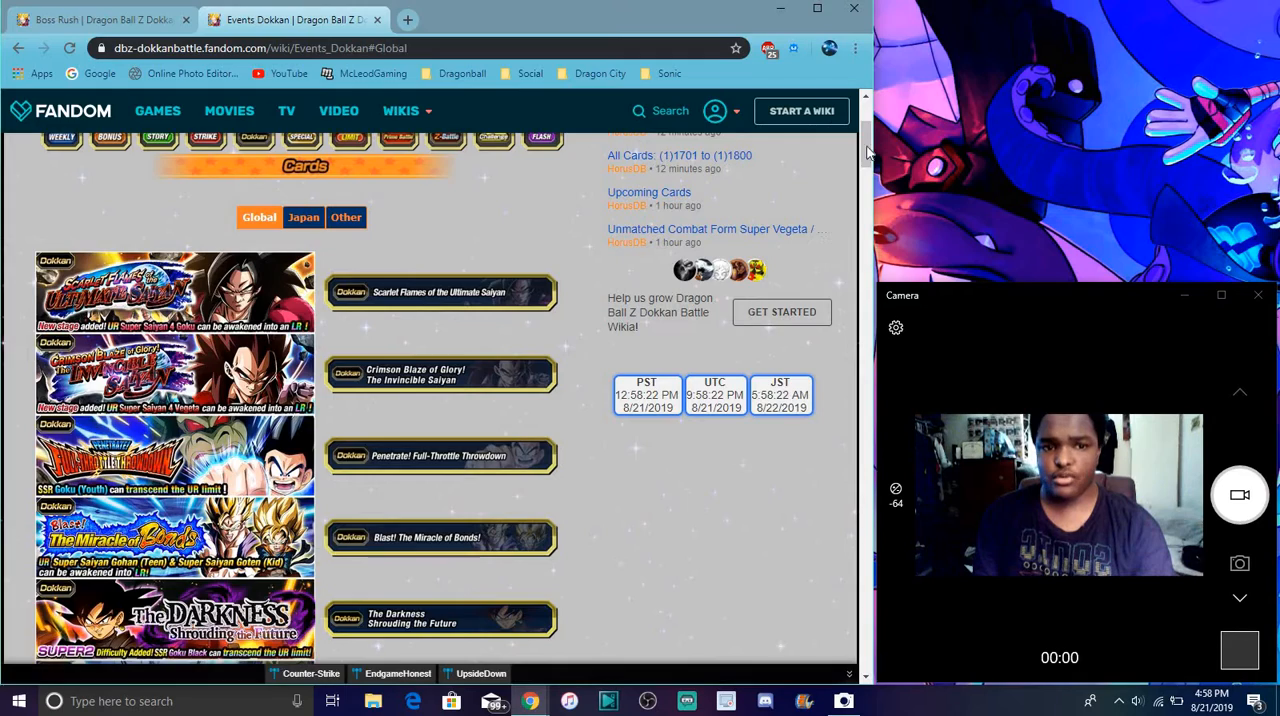
{"action": "scroll", "scroll_direction": "down", "scroll_amount": 3}
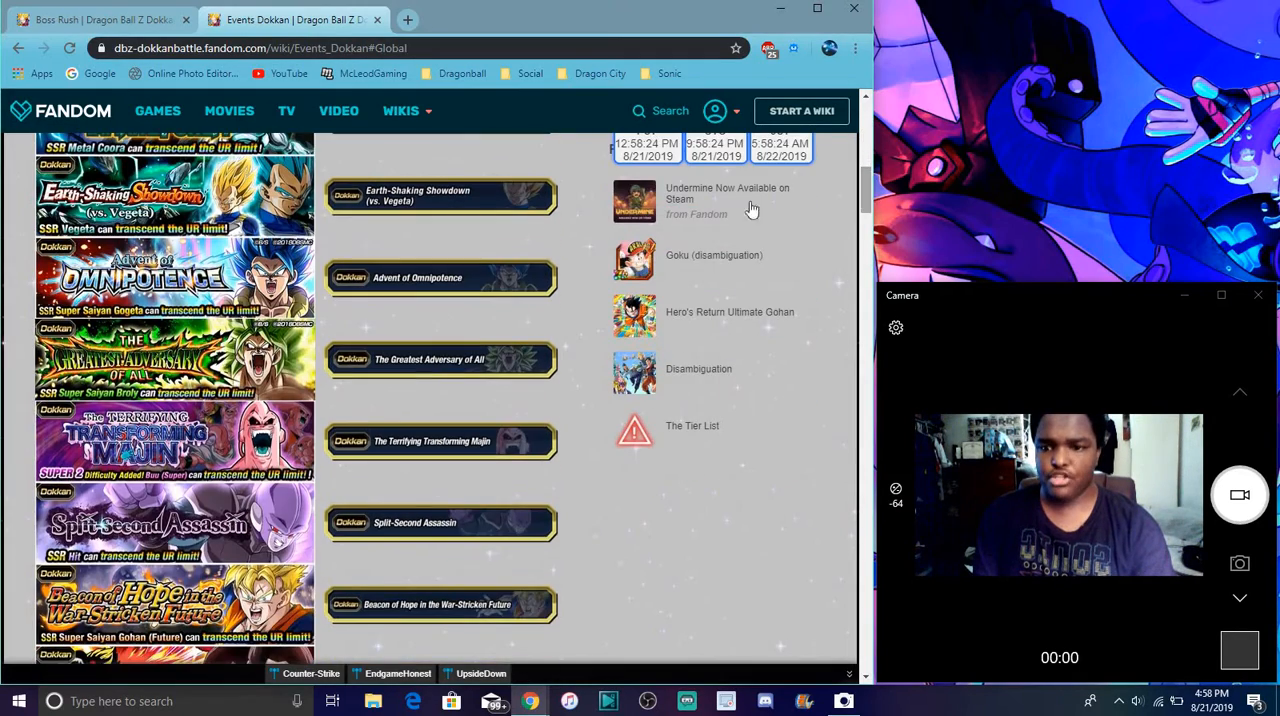
{"action": "mouse_move", "coordinate": [252, 235]}
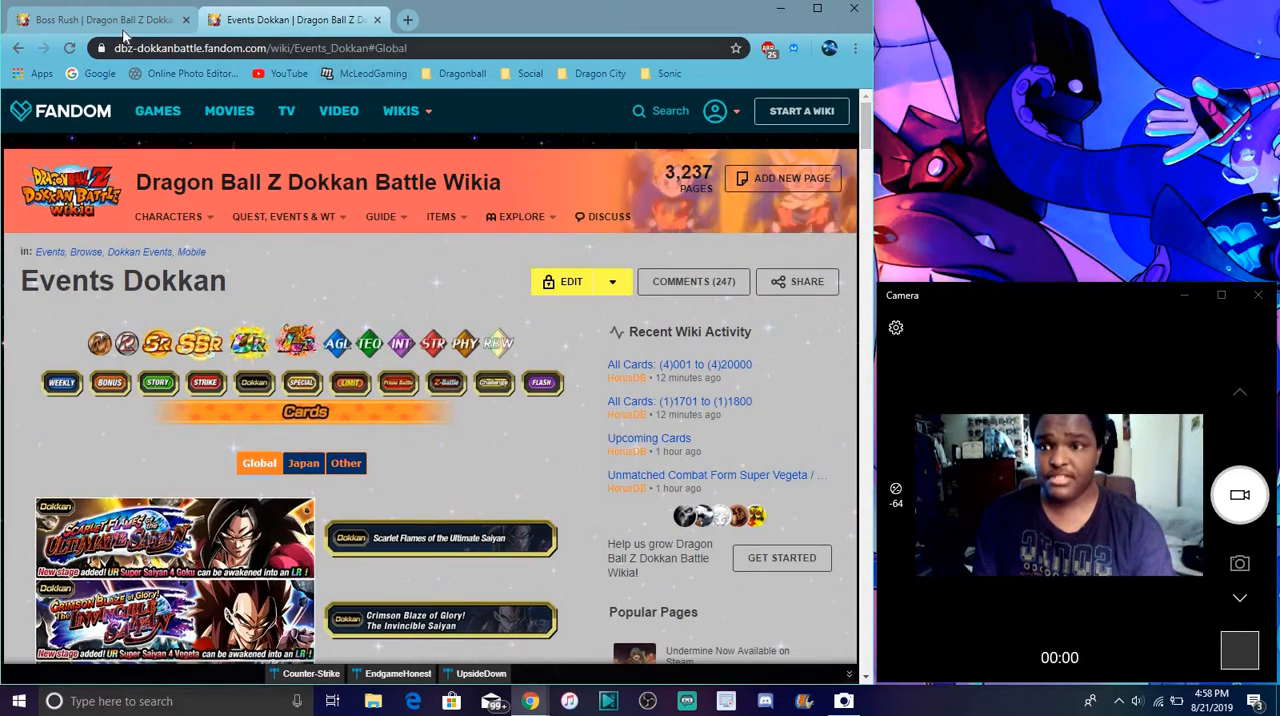
Switch to the Boss Rush browser tab and scroll down to the Level 8 table.
{"action": "left_click", "coordinate": [110, 20]}
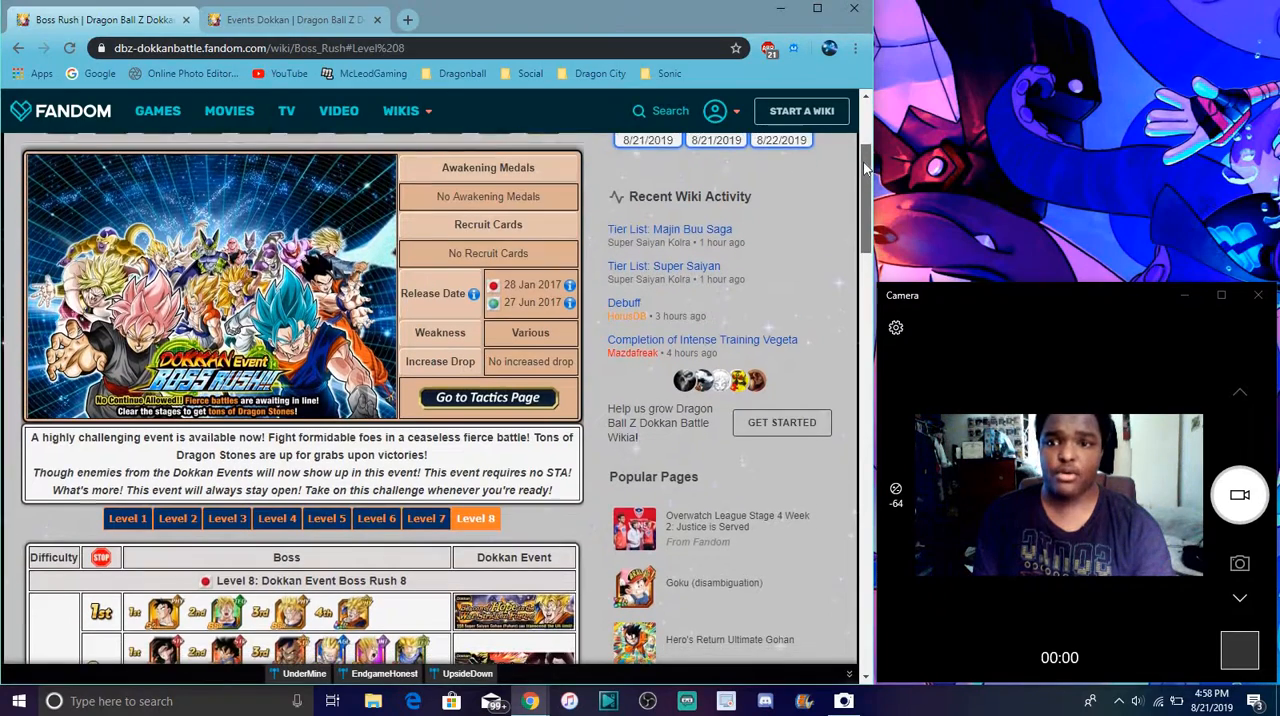
{"action": "scroll", "scroll_direction": "down", "scroll_amount": 3}
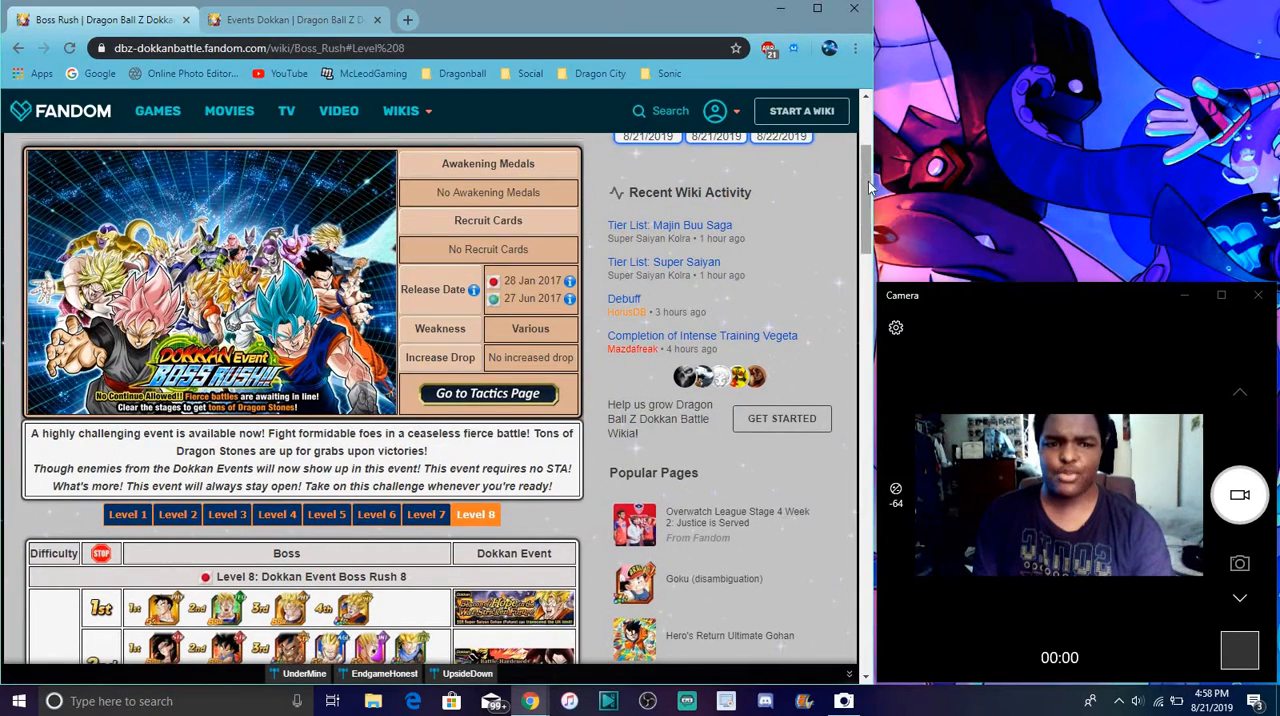
{"action": "scroll", "scroll_direction": "down", "scroll_amount": 3}
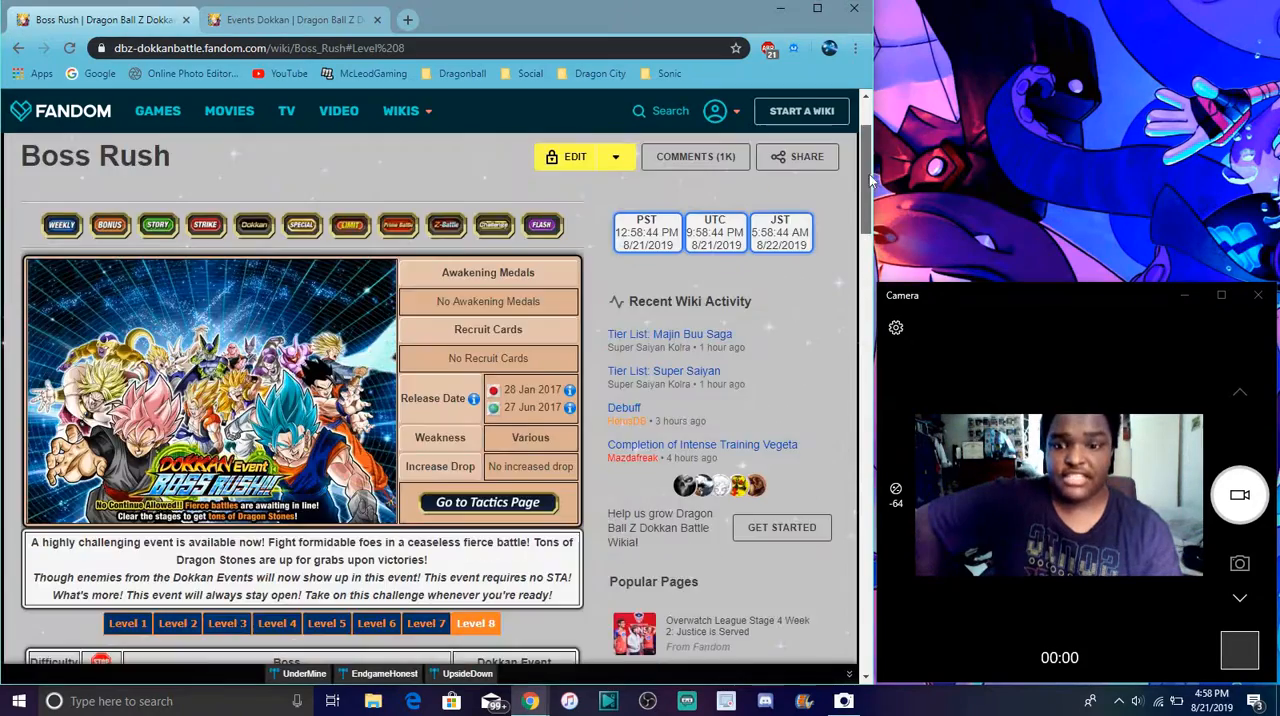
{"action": "scroll", "scroll_direction": "down", "scroll_amount": 3}
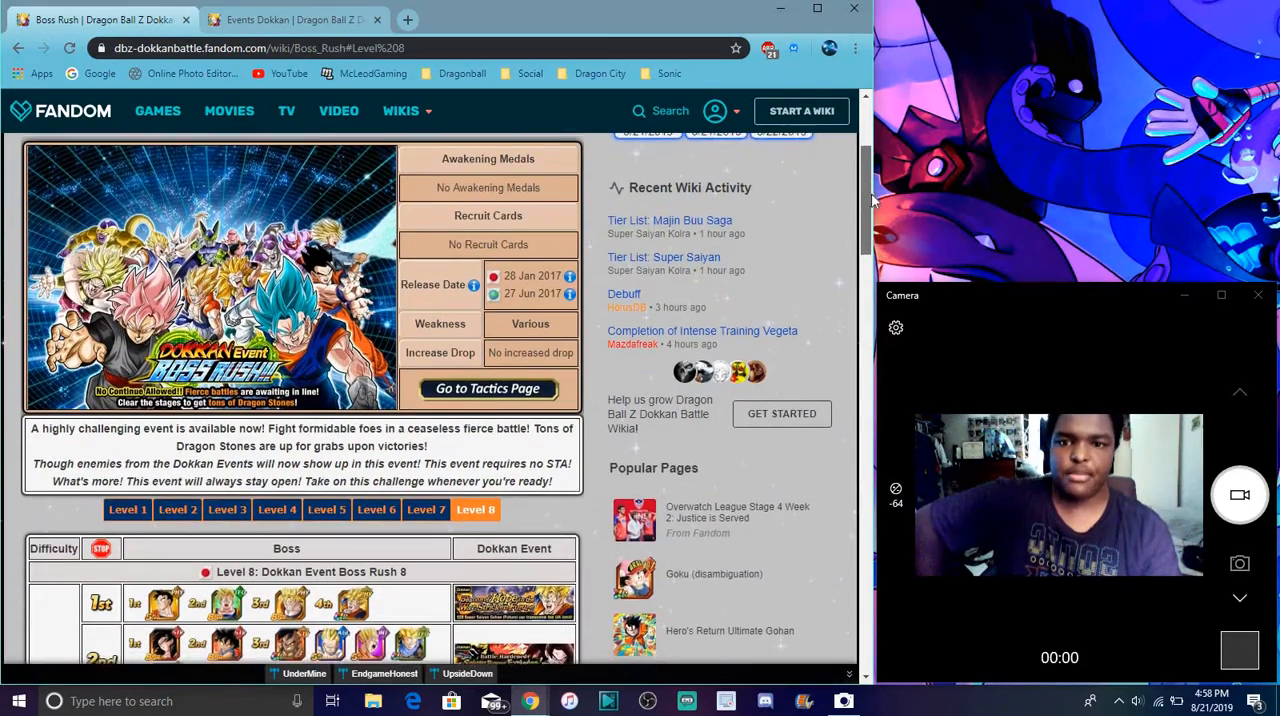